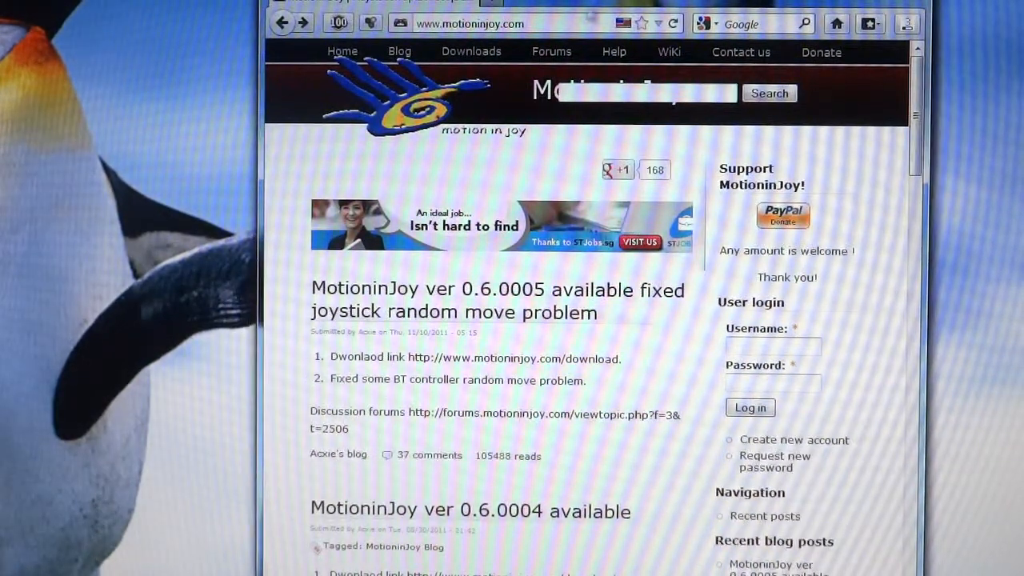
mouse_move(471, 51)
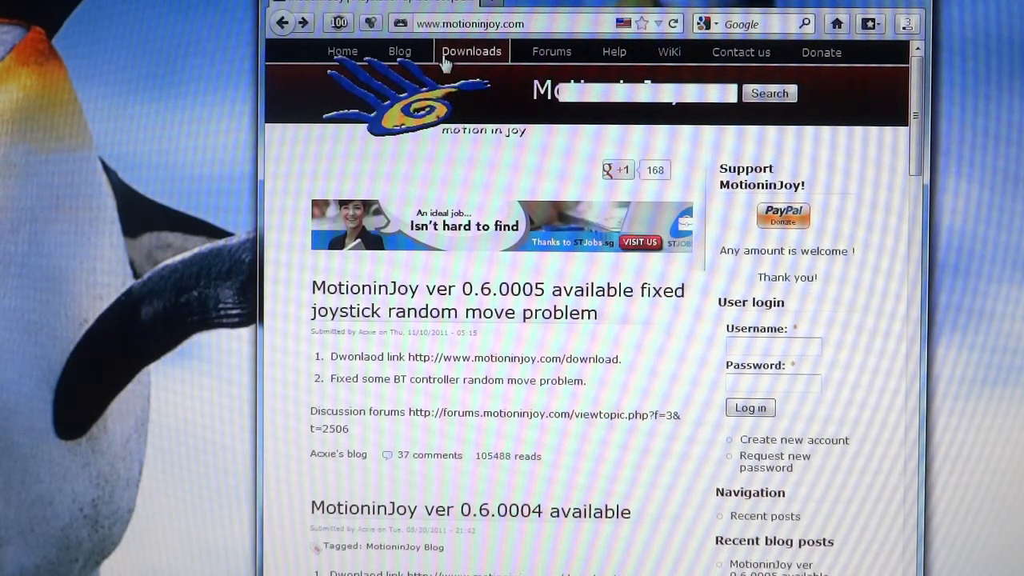
mouse_move(532, 118)
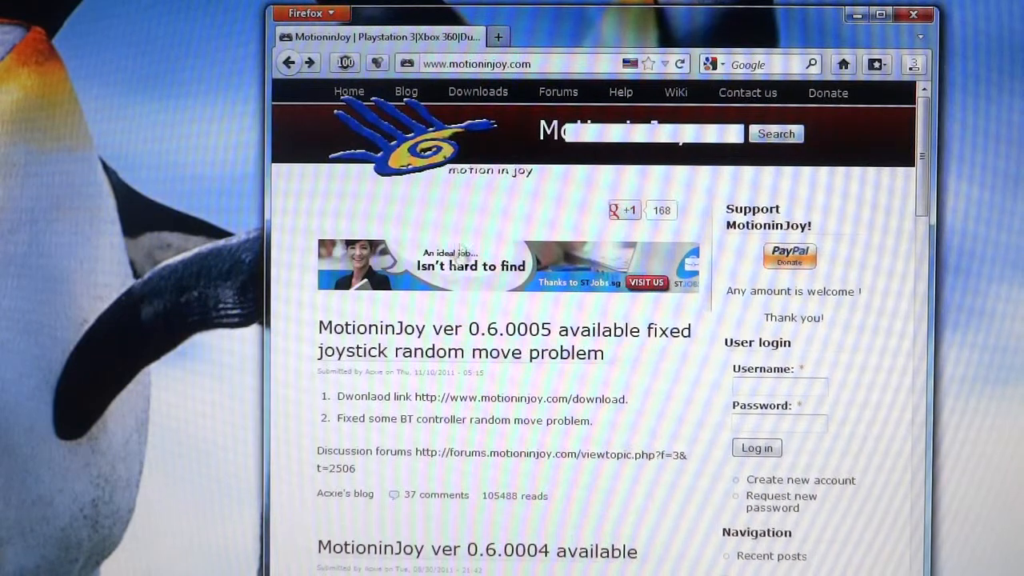
mouse_move(604, 264)
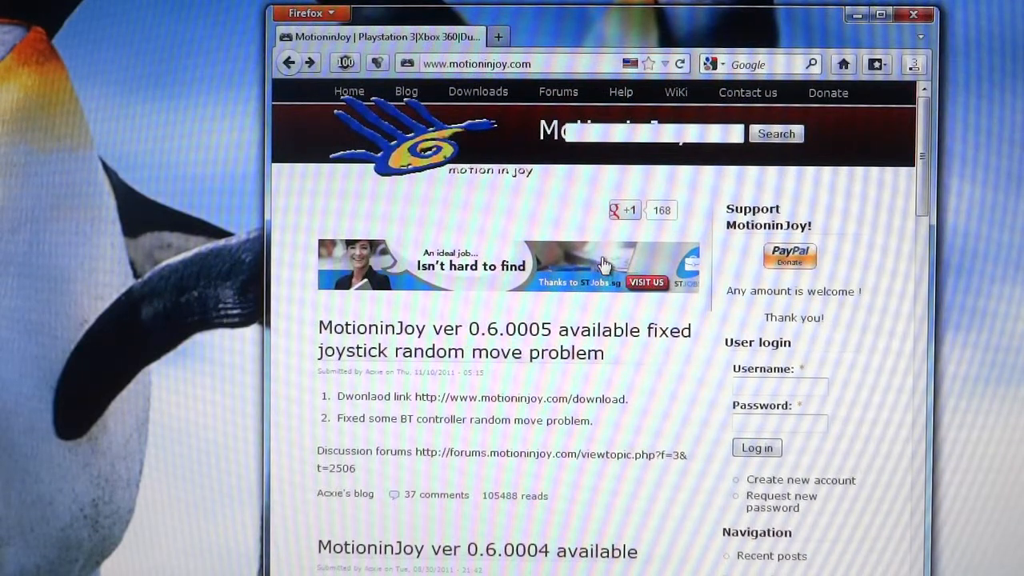
mouse_move(564, 373)
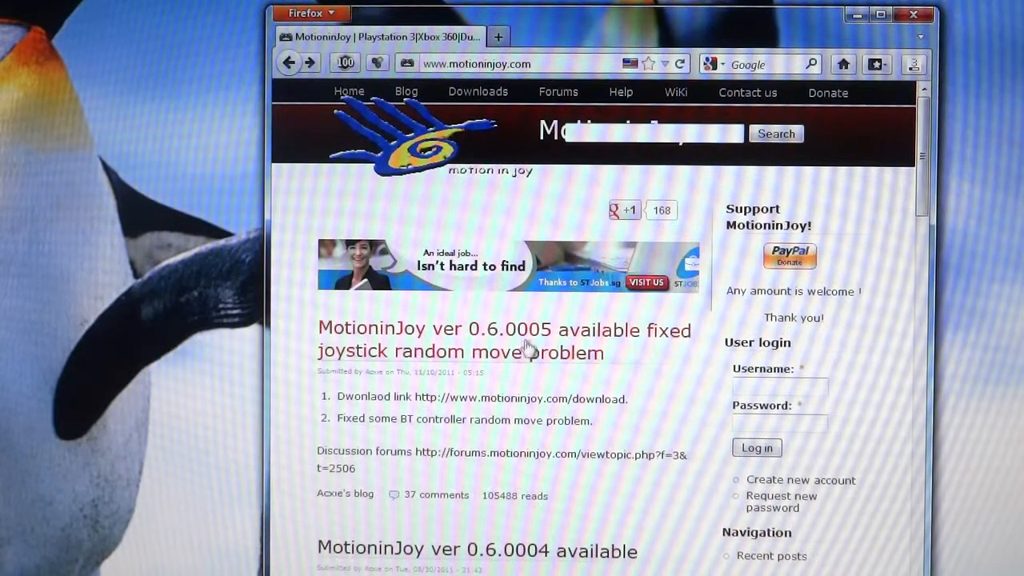
- Reach the MotioninJoy driver download page from the 0.6.0005 release post
click(504, 339)
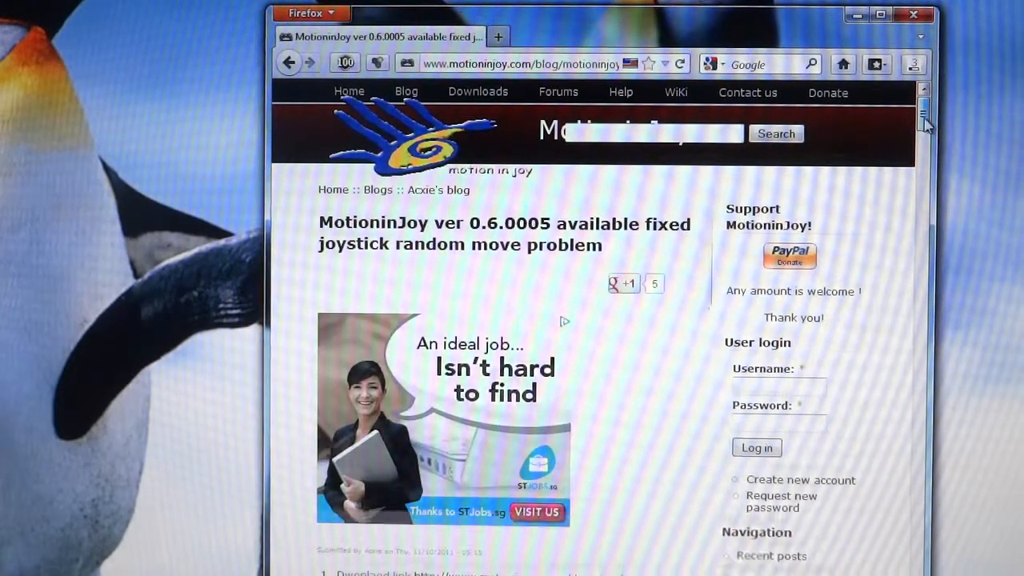
scroll(down, 3)
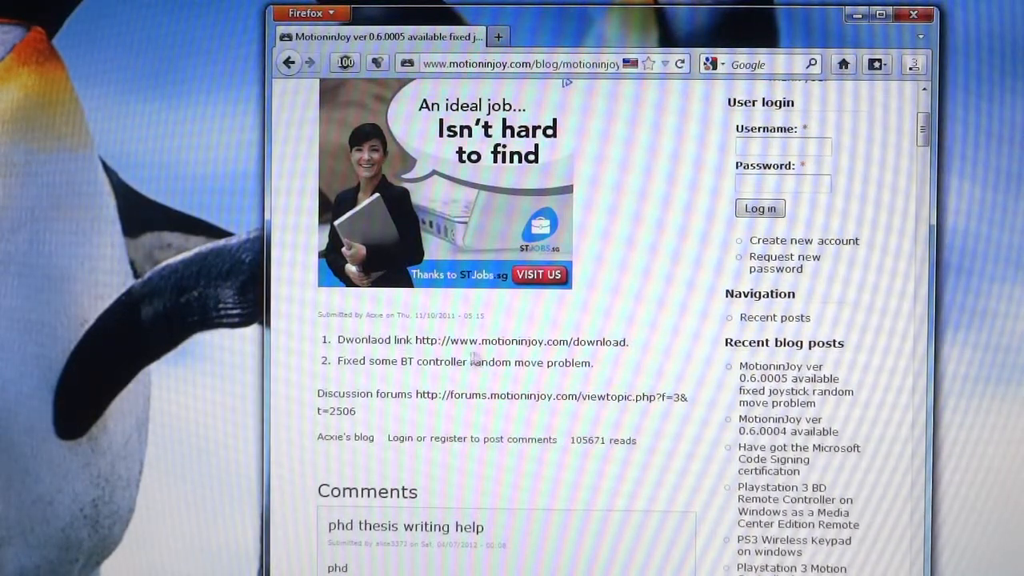
mouse_move(512, 342)
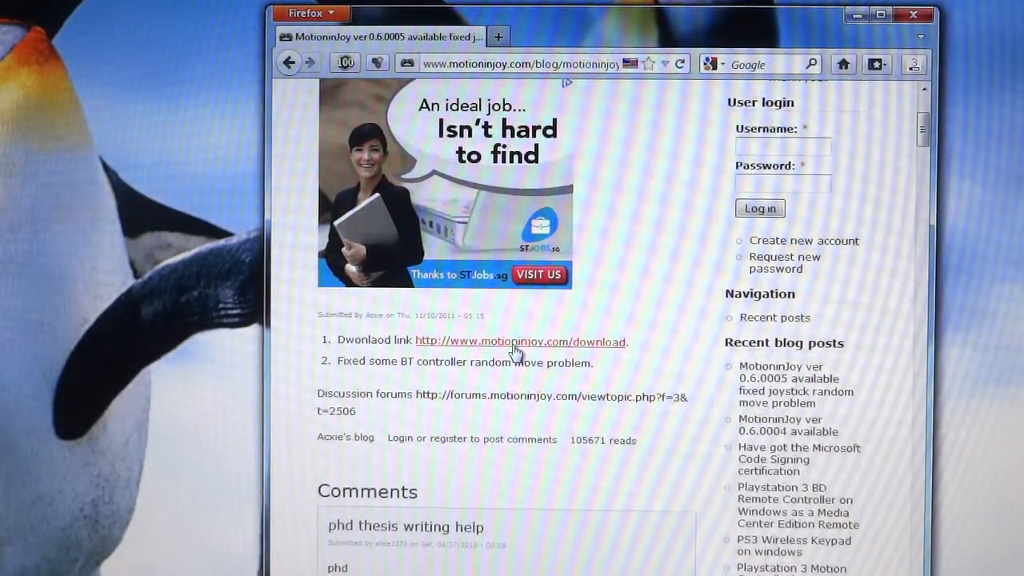
click(520, 341)
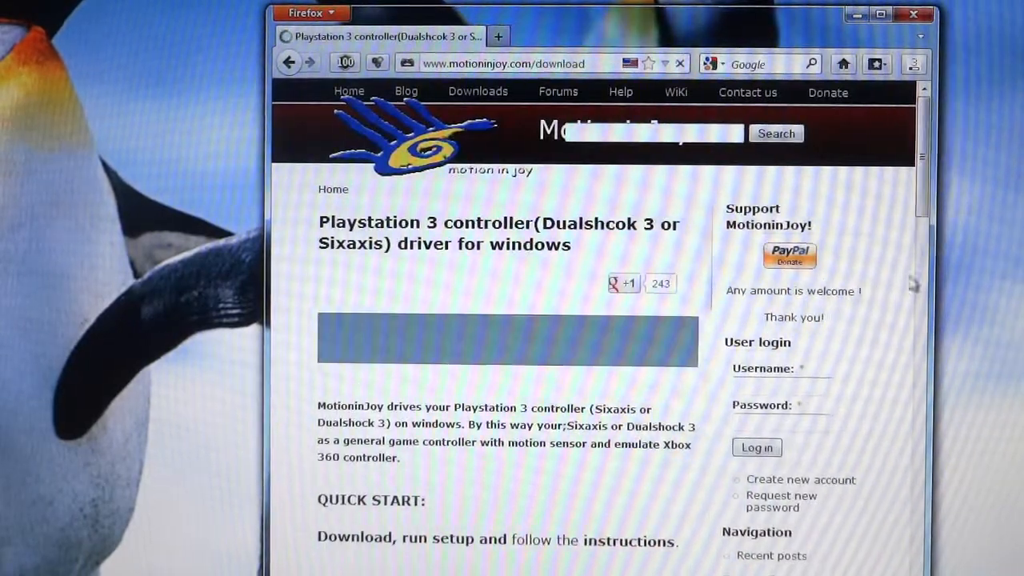
- Scroll through the version list, noting 0.7.0000 testing and 0.6.0005 with their Windows builds
scroll(down, 3)
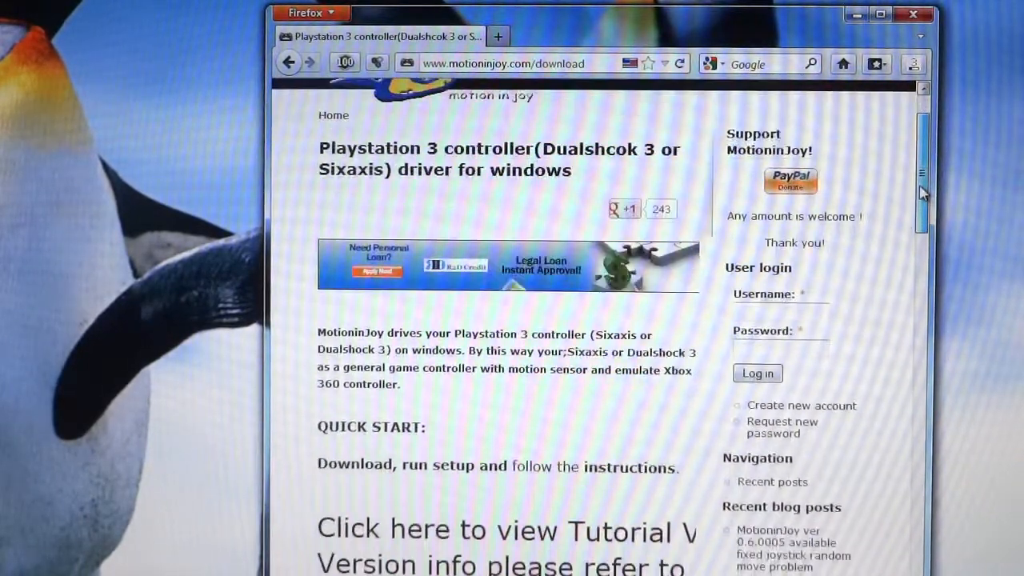
scroll(down, 3)
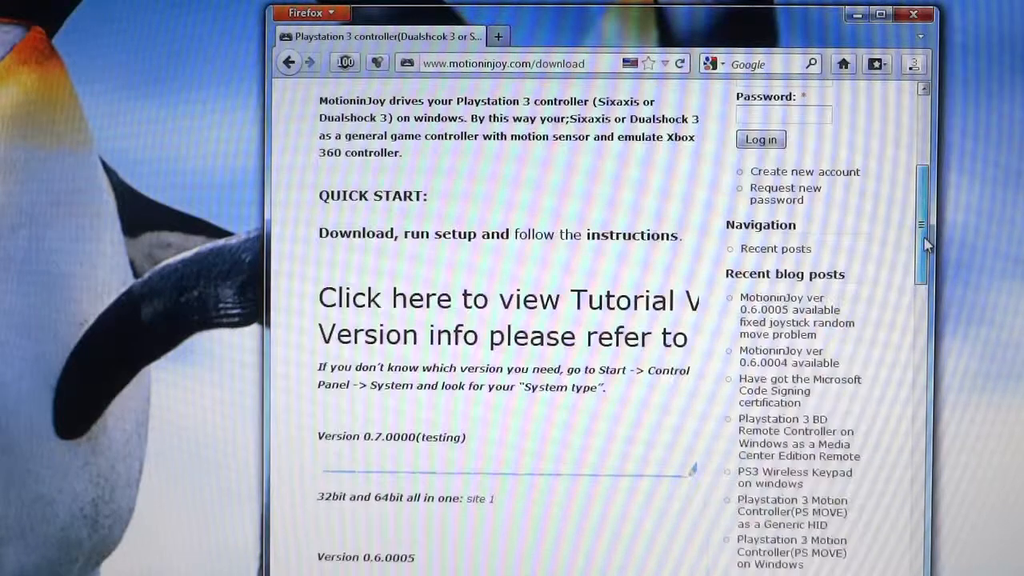
scroll(down, 3)
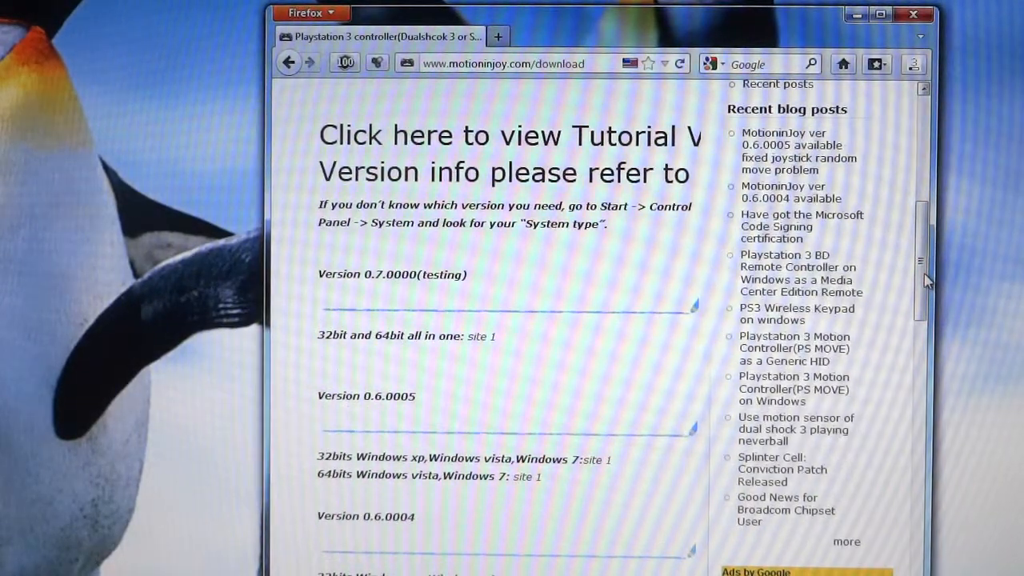
double_click(352, 274)
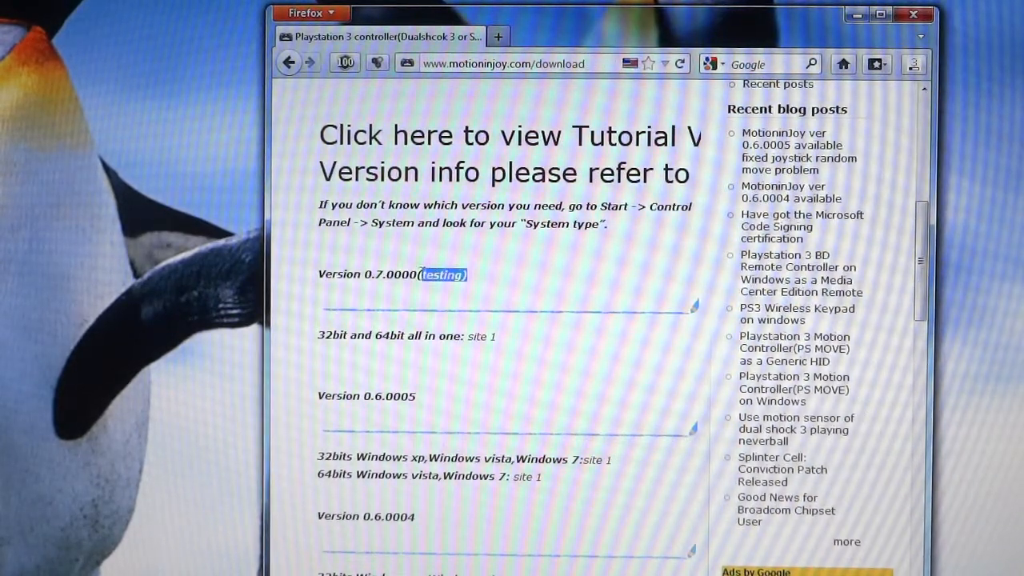
scroll(down, 3)
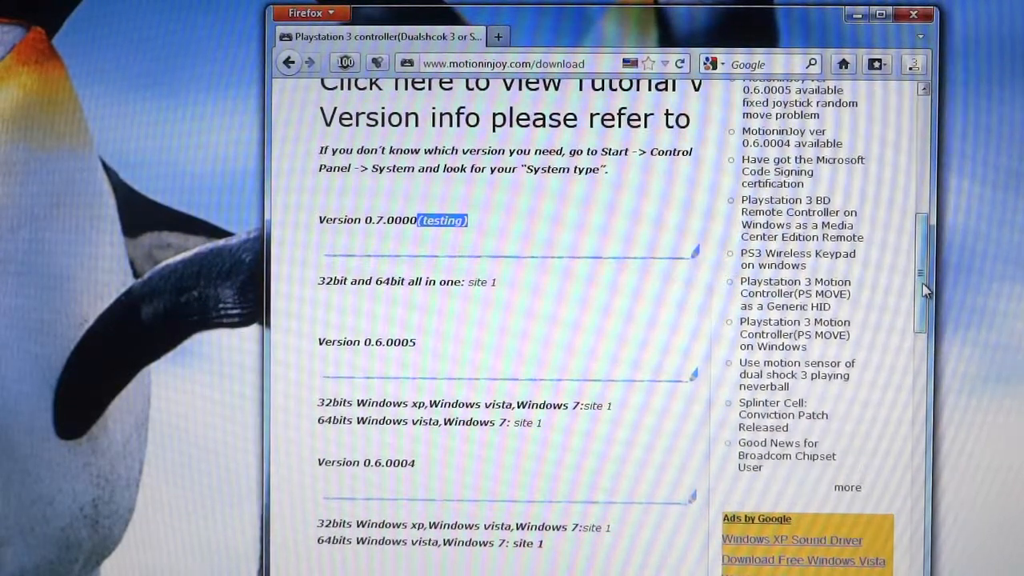
scroll(down, 3)
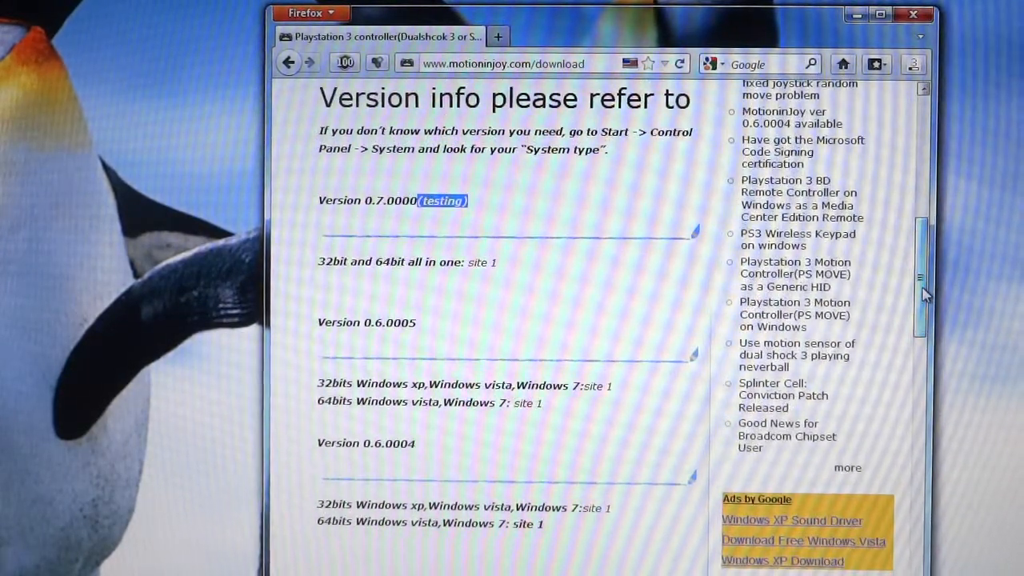
scroll(down, 3)
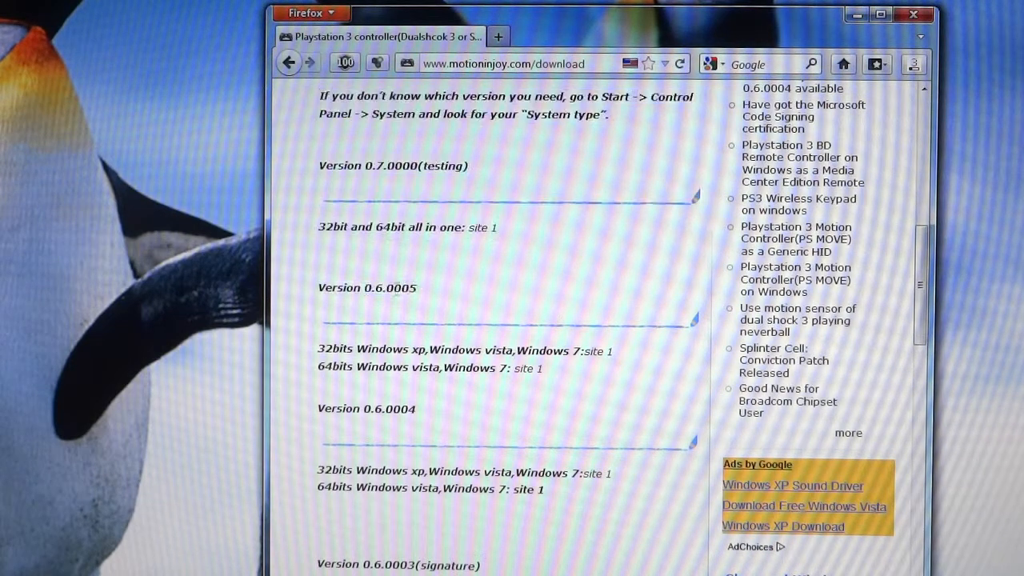
double_click(406, 288)
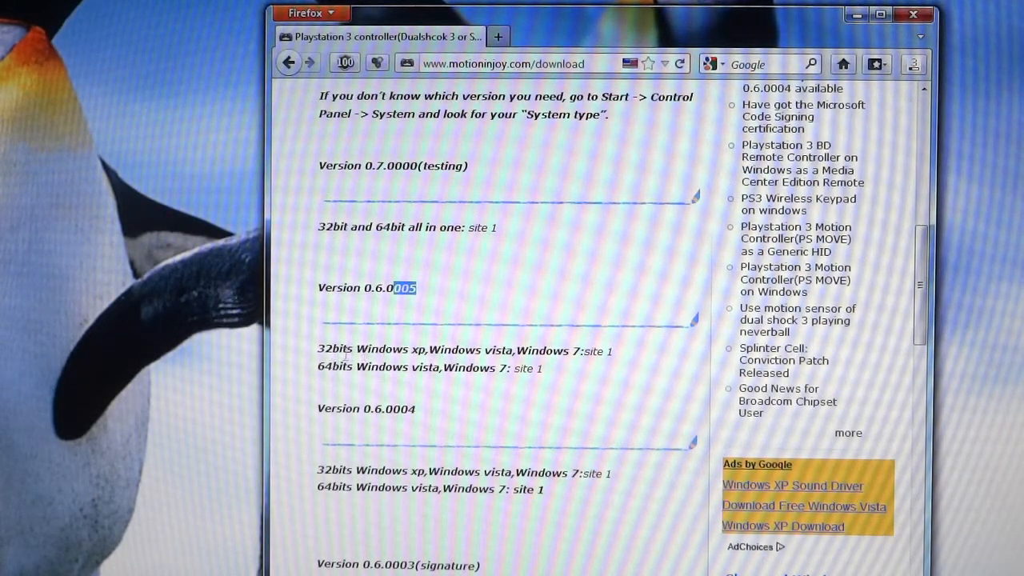
mouse_move(526, 374)
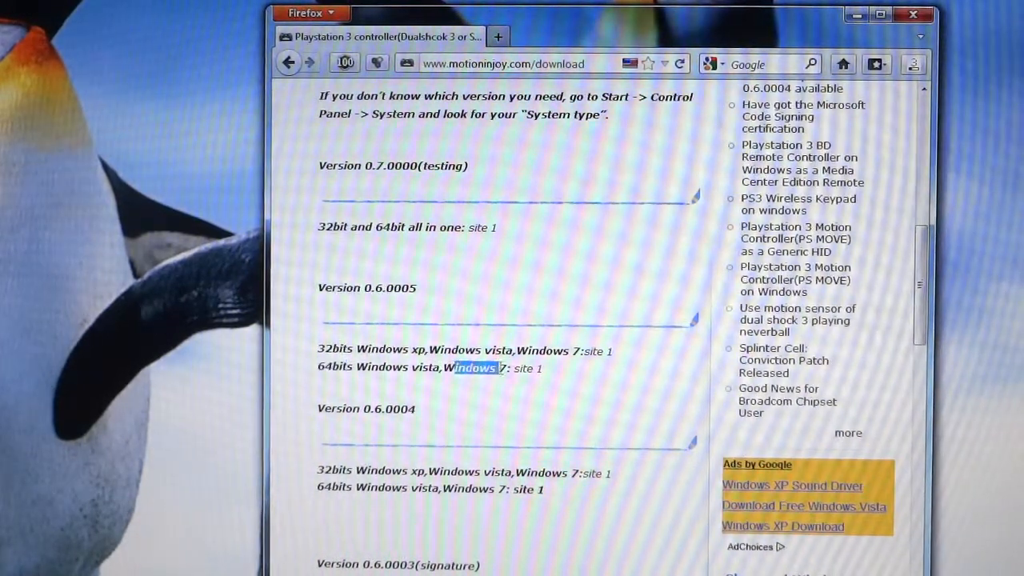
mouse_move(526, 369)
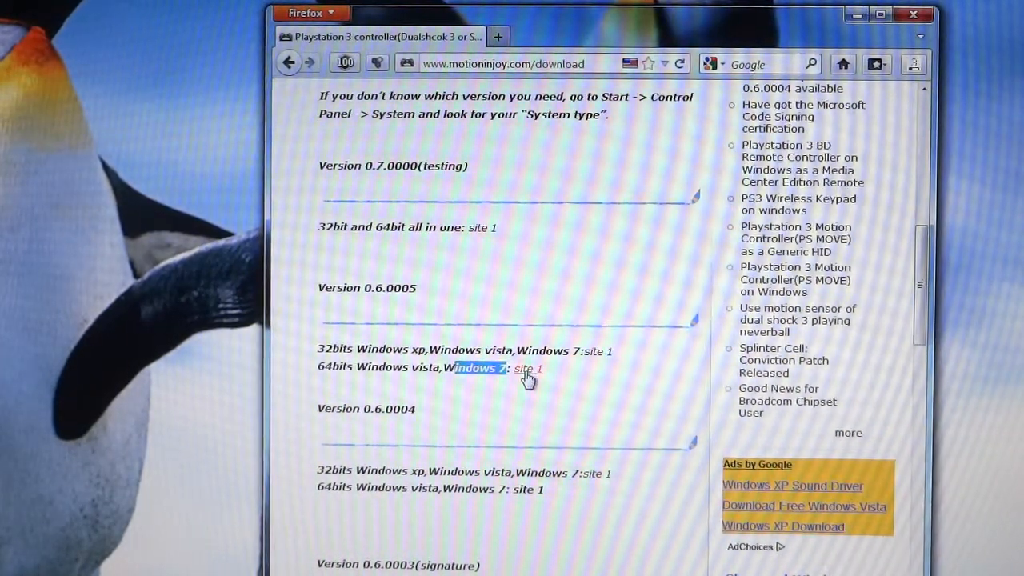
- Start downloading the 64-bit Windows 7 build of version 0.6.0005 from site 1
click(527, 368)
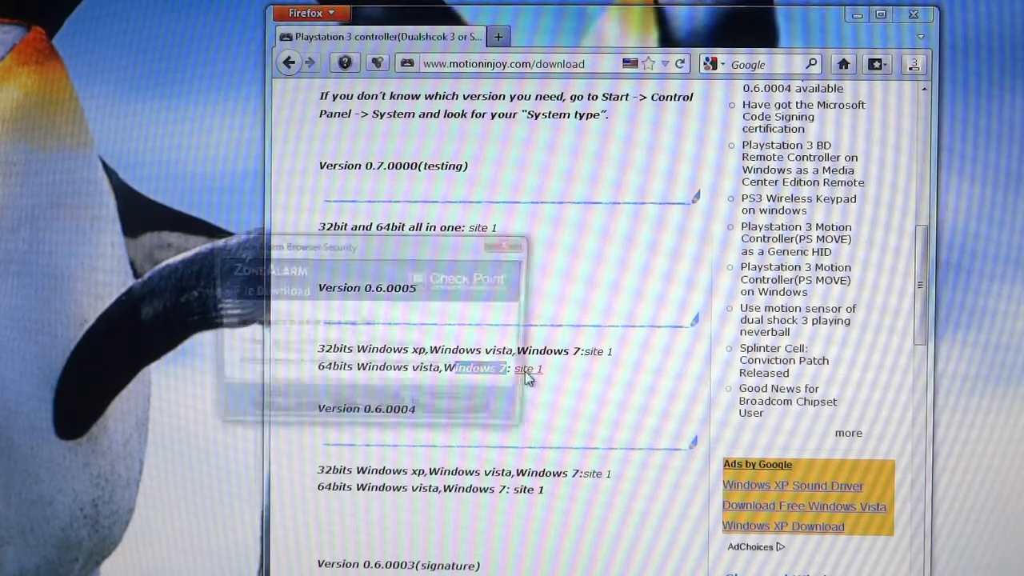
click(527, 369)
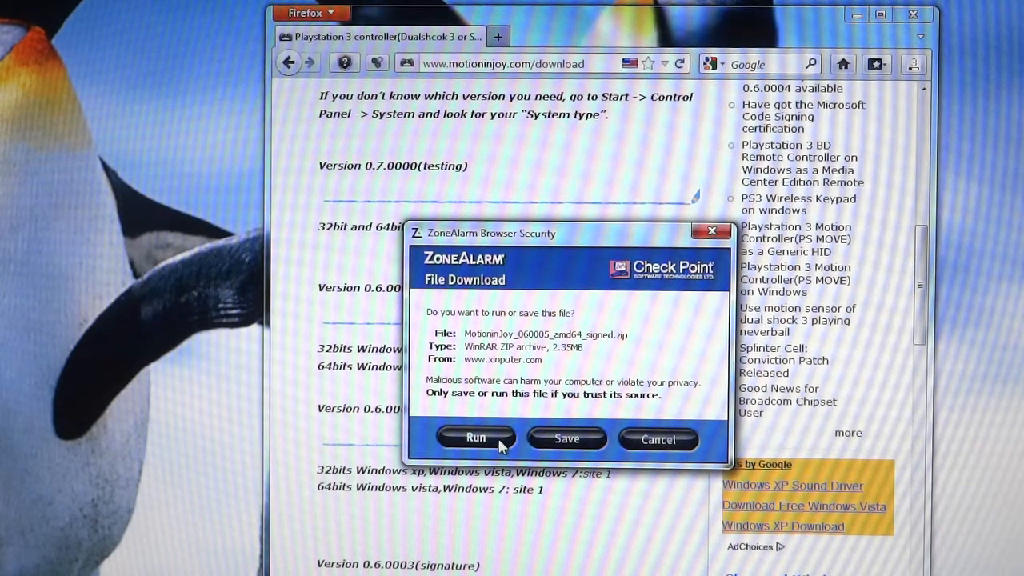
mouse_move(520, 360)
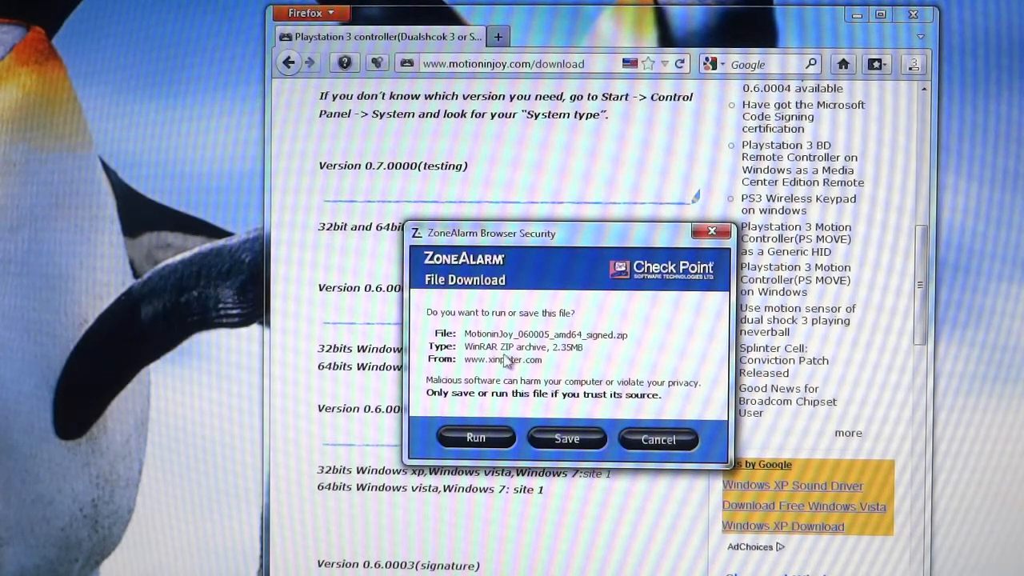
mouse_move(520, 384)
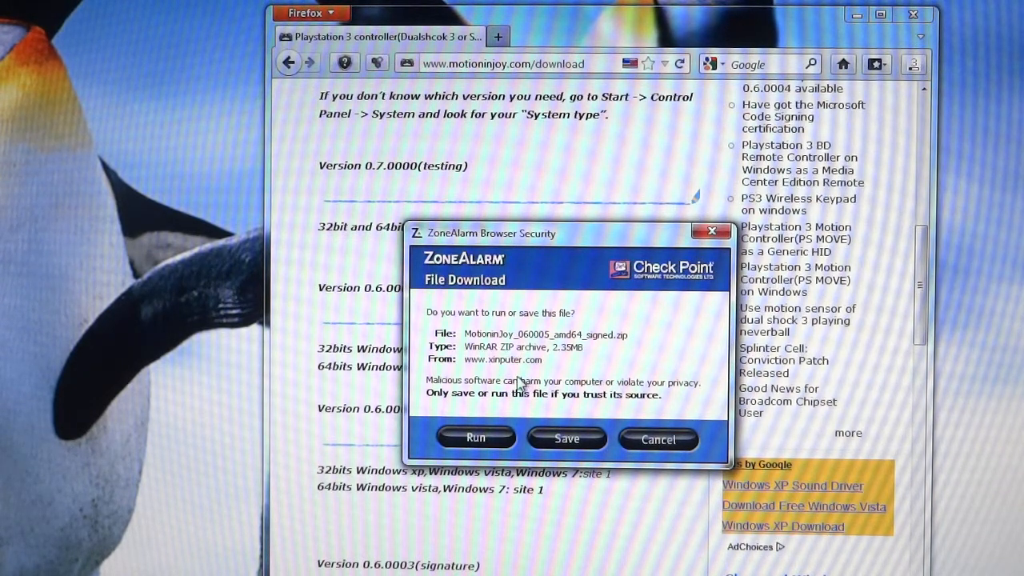
mouse_move(512, 372)
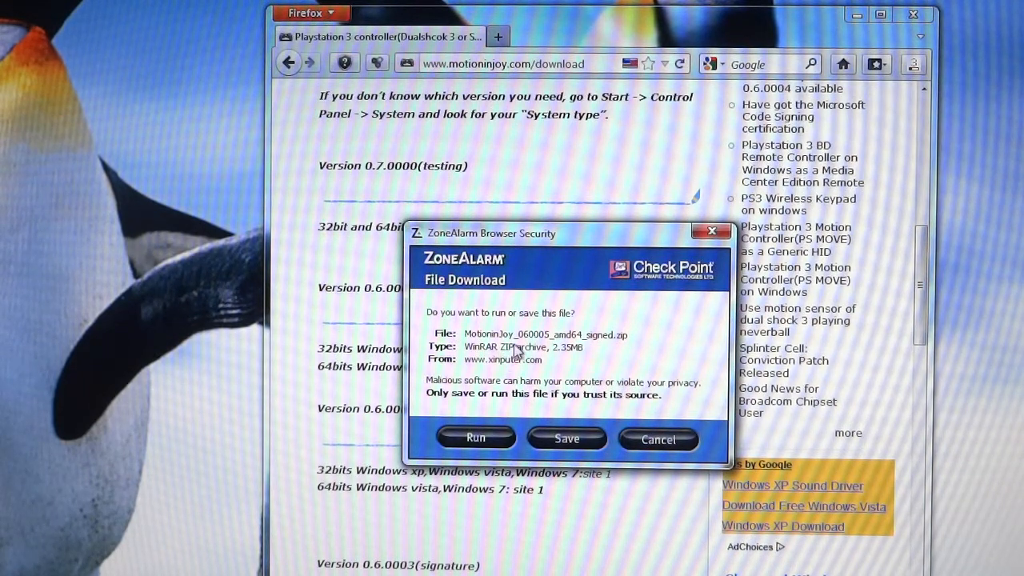
mouse_move(520, 360)
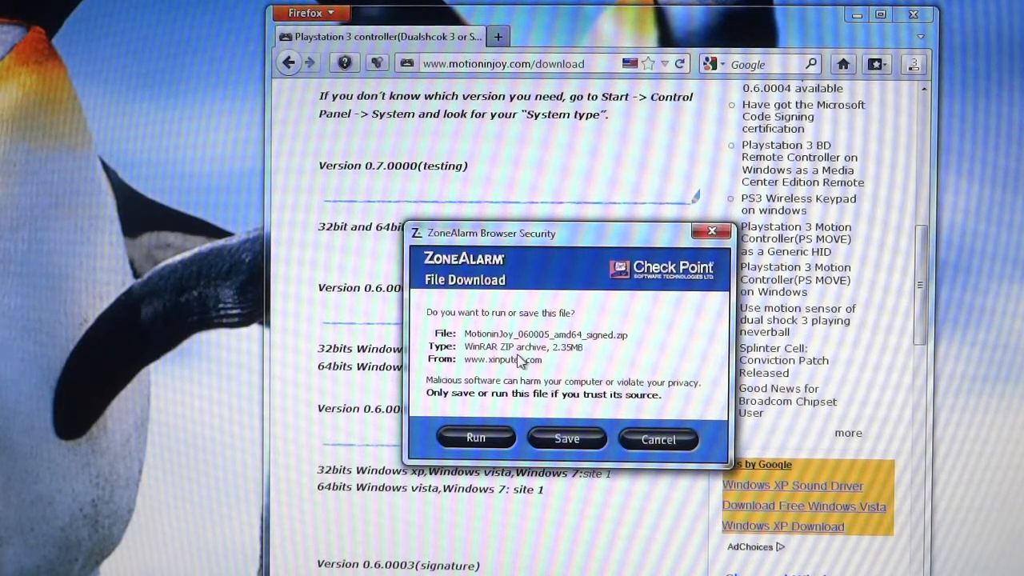
mouse_move(476, 438)
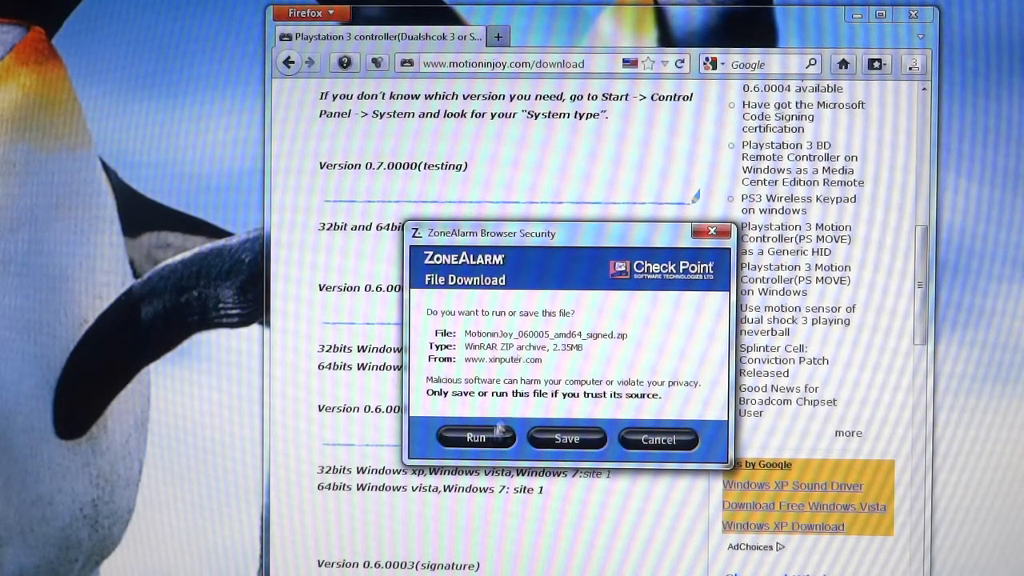
- Run the archive and launch MotioninJoy_060005_amd64_signed.exe from inside WinRAR
click(476, 439)
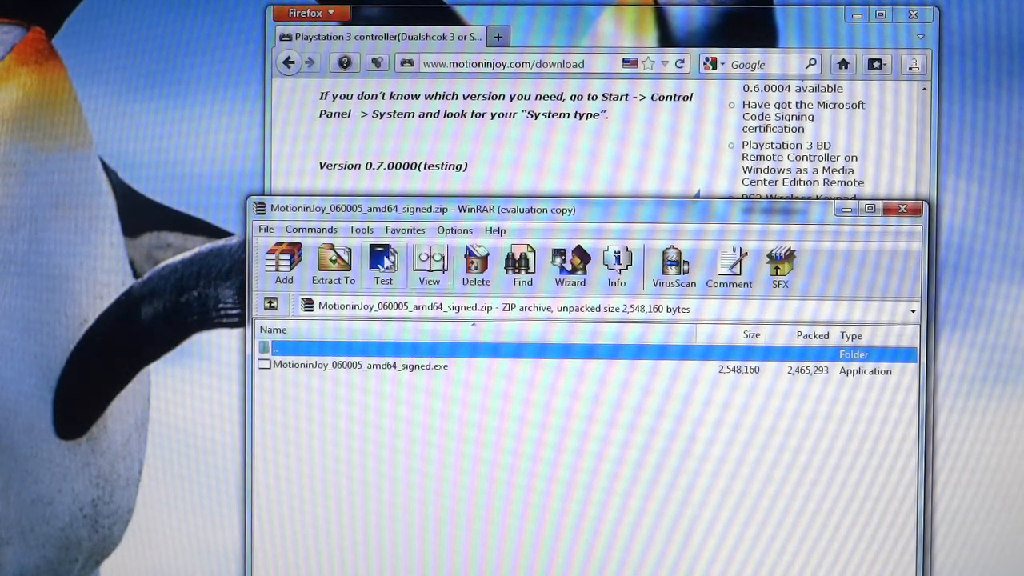
mouse_move(333, 264)
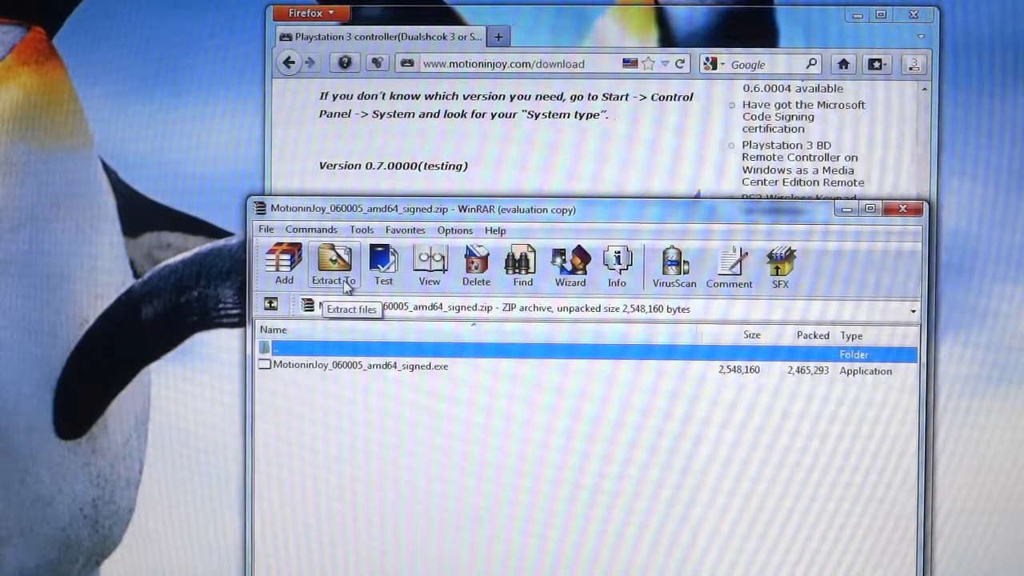
mouse_move(378, 374)
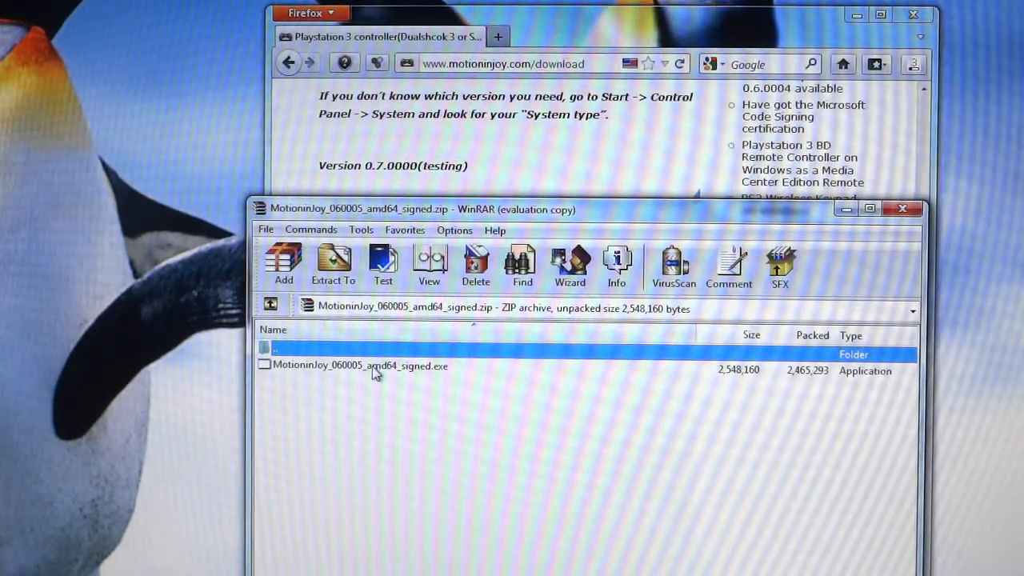
click(359, 365)
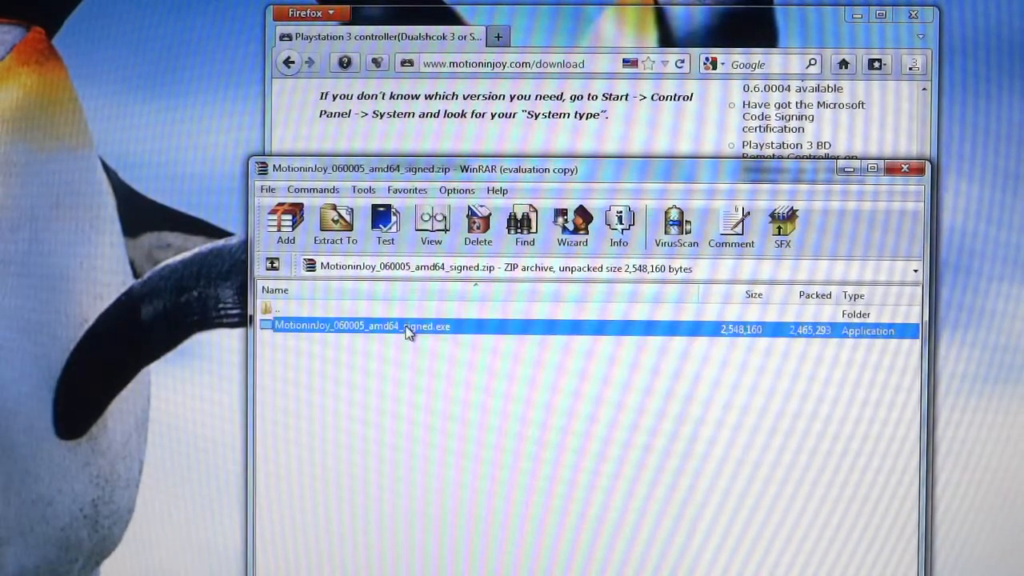
double_click(362, 325)
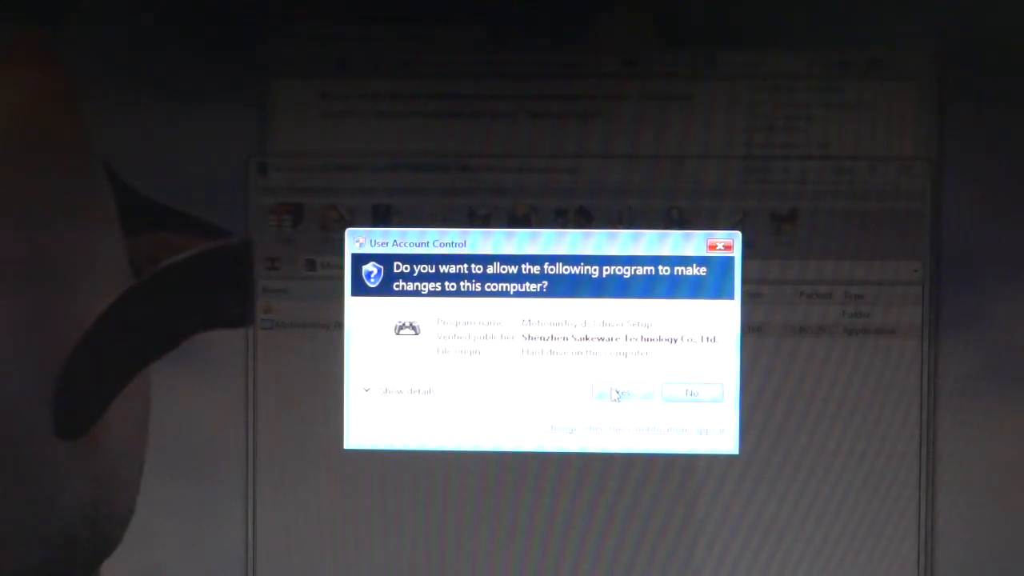
- Approve UAC and keep the default folder with only a desktop icon, no Quick Launch shortcut
click(620, 393)
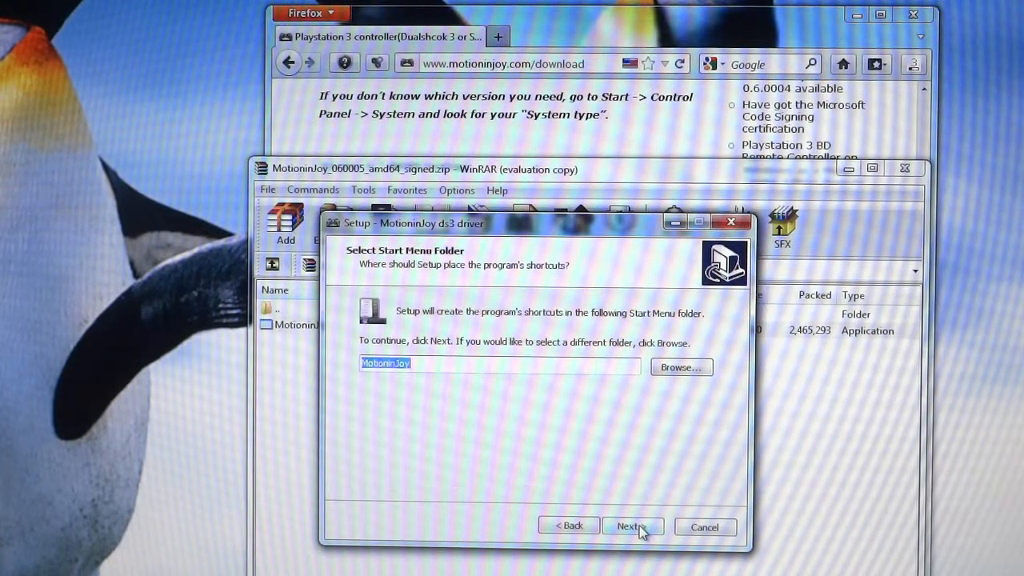
click(633, 526)
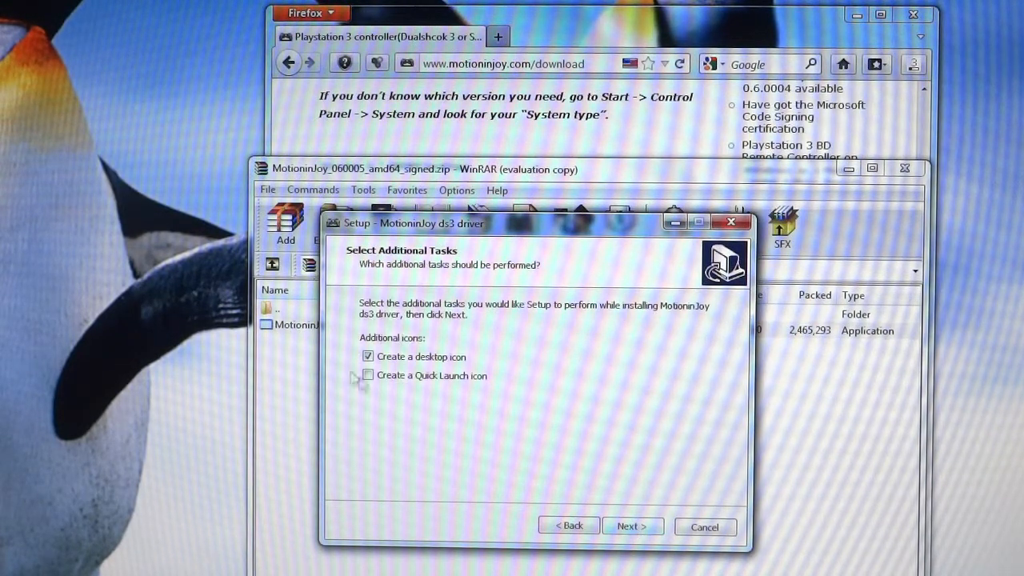
mouse_move(380, 392)
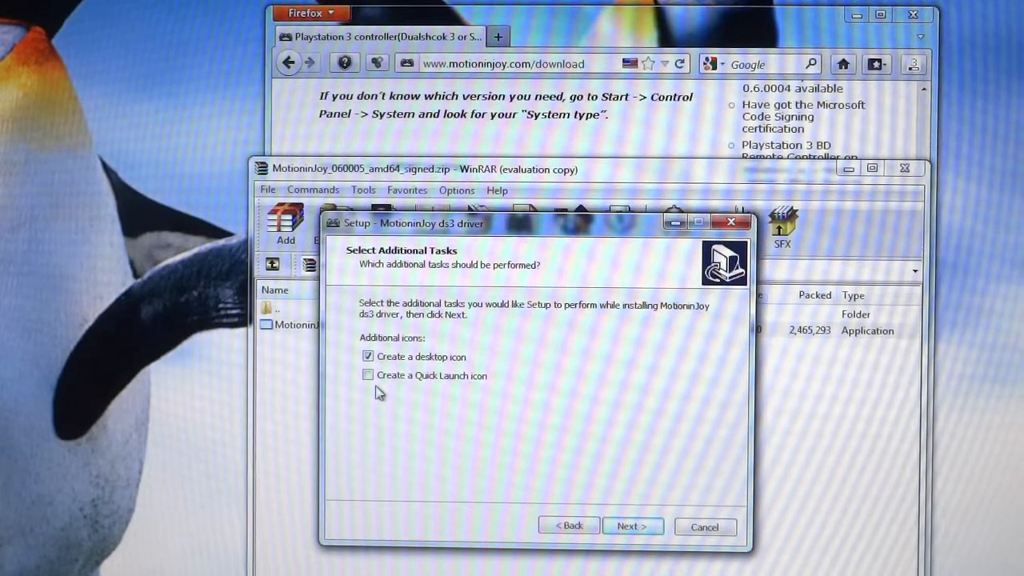
click(368, 375)
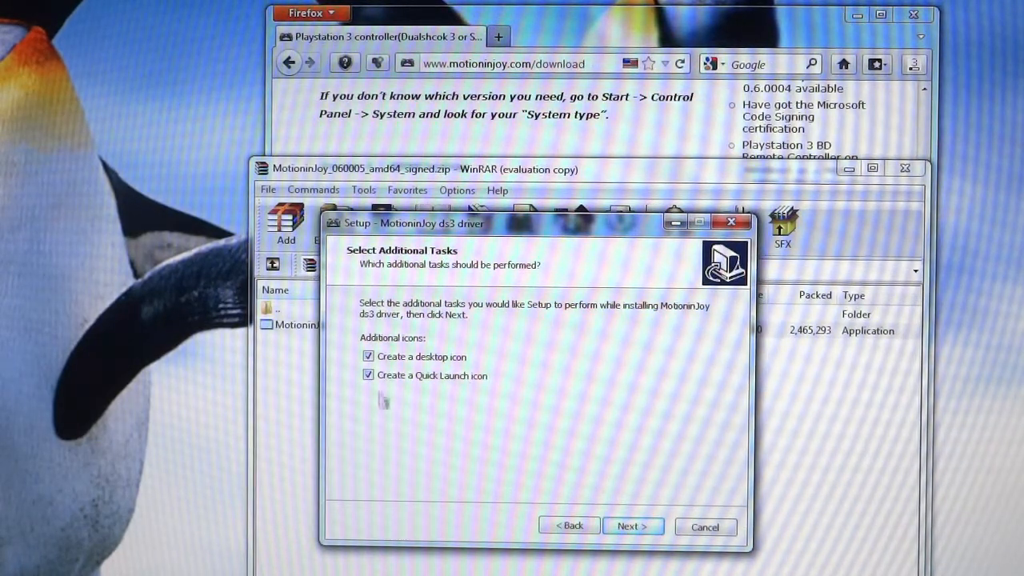
click(368, 375)
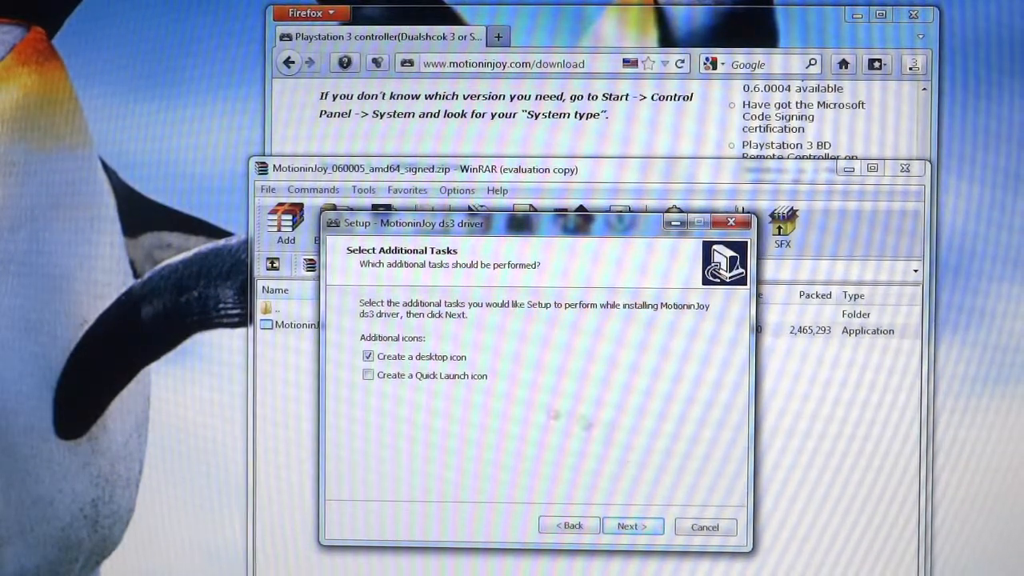
click(632, 526)
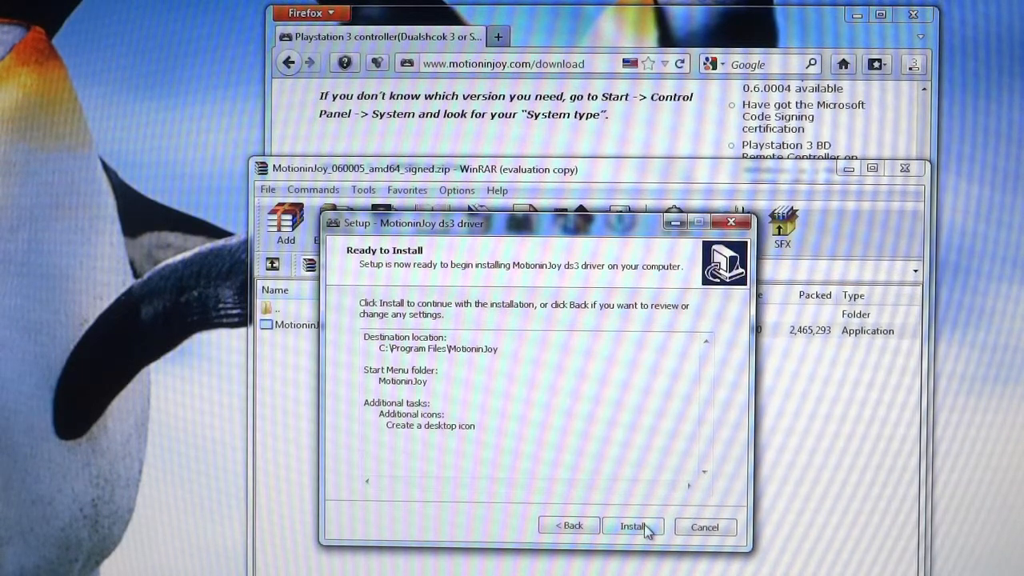
- Install the driver to C:\Program Files\MotioninJoy, leaving Run DS3_tool checked
click(632, 526)
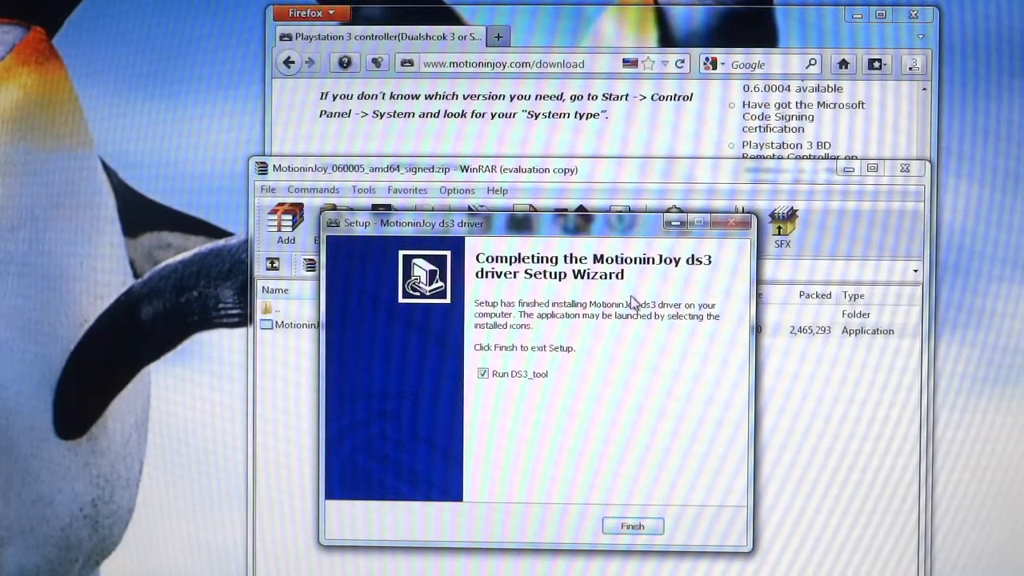
click(483, 373)
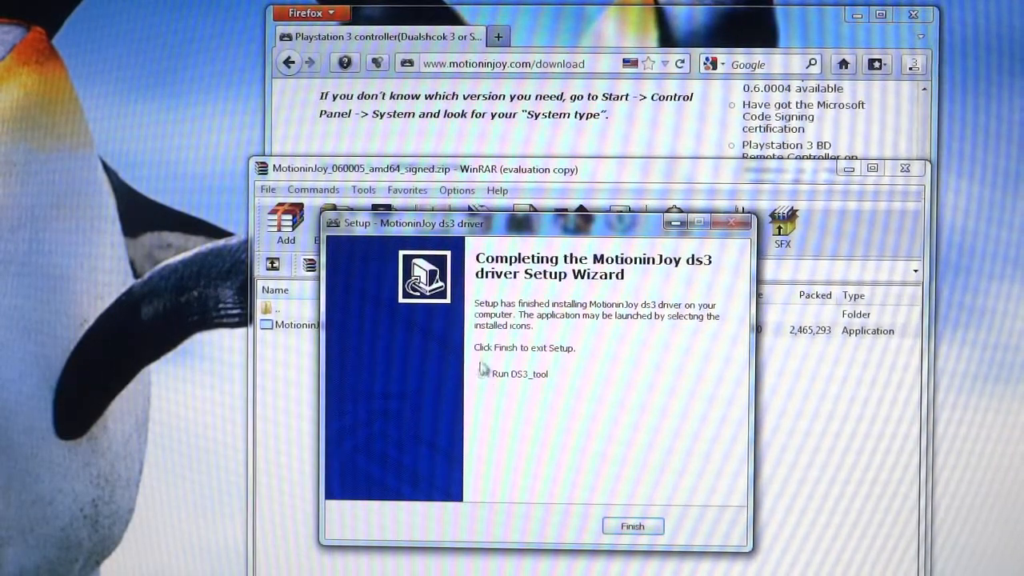
click(483, 373)
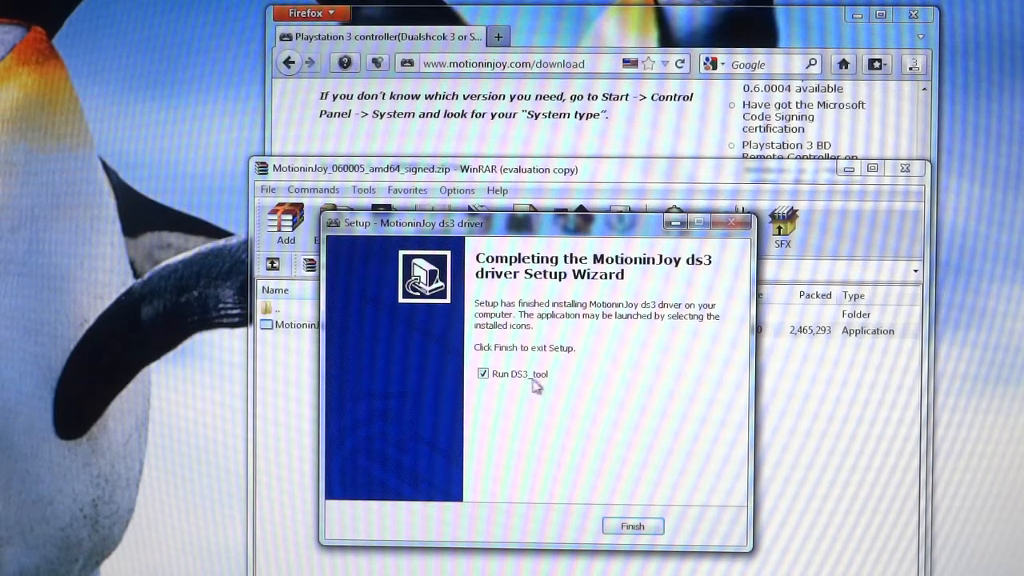
mouse_move(513, 362)
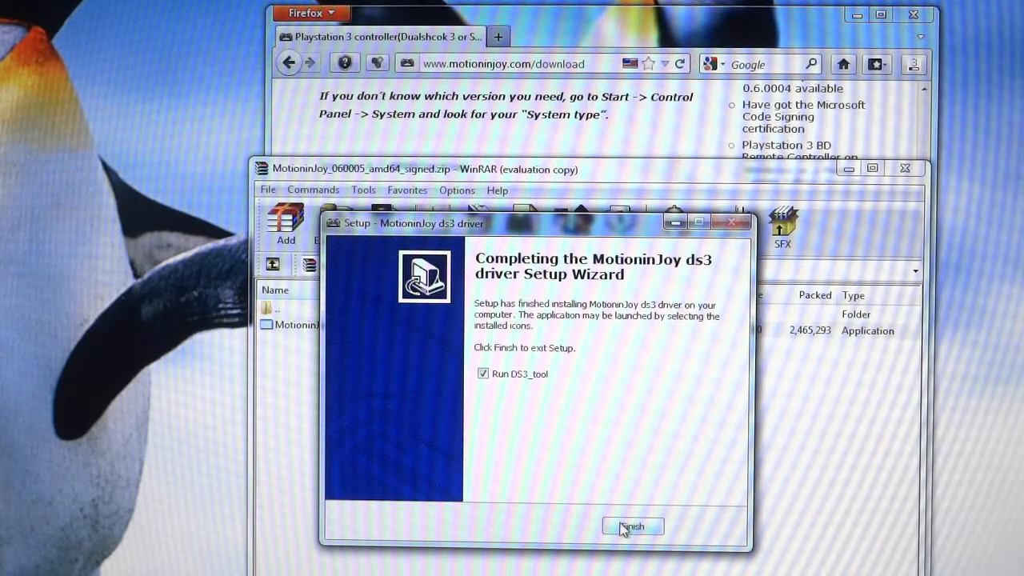
- Finish setup and approve the UAC prompt so the Gamepad tool launches
click(632, 526)
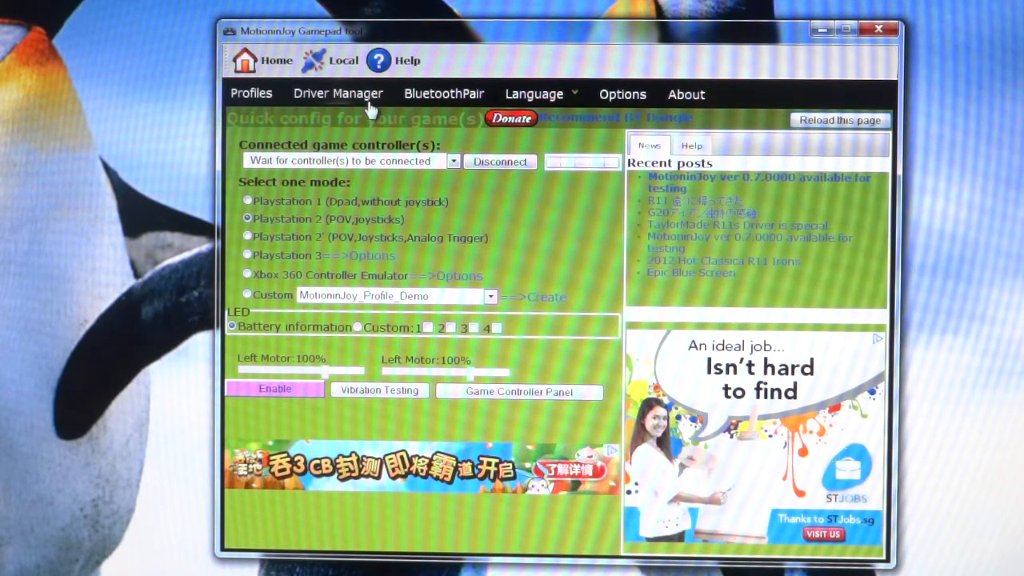
mouse_move(360, 104)
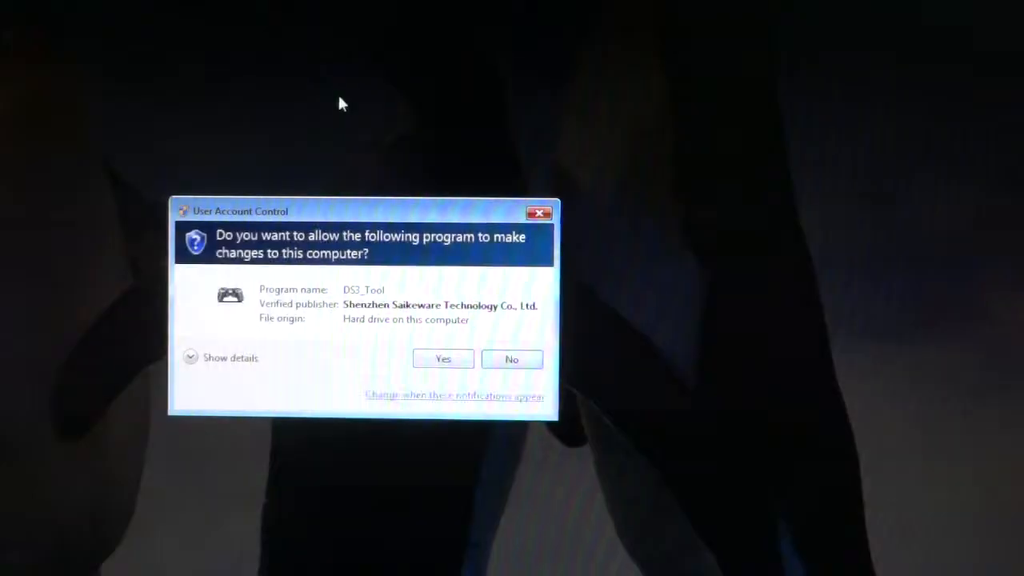
click(444, 359)
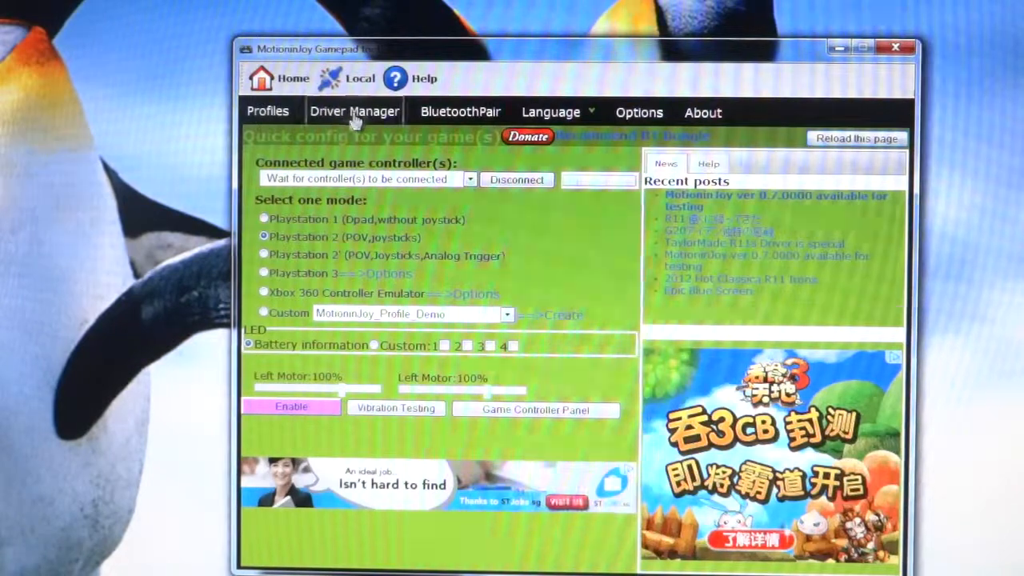
- Show the Driver Manager listing the controller at Port_#0002.Hub_#0001
click(354, 111)
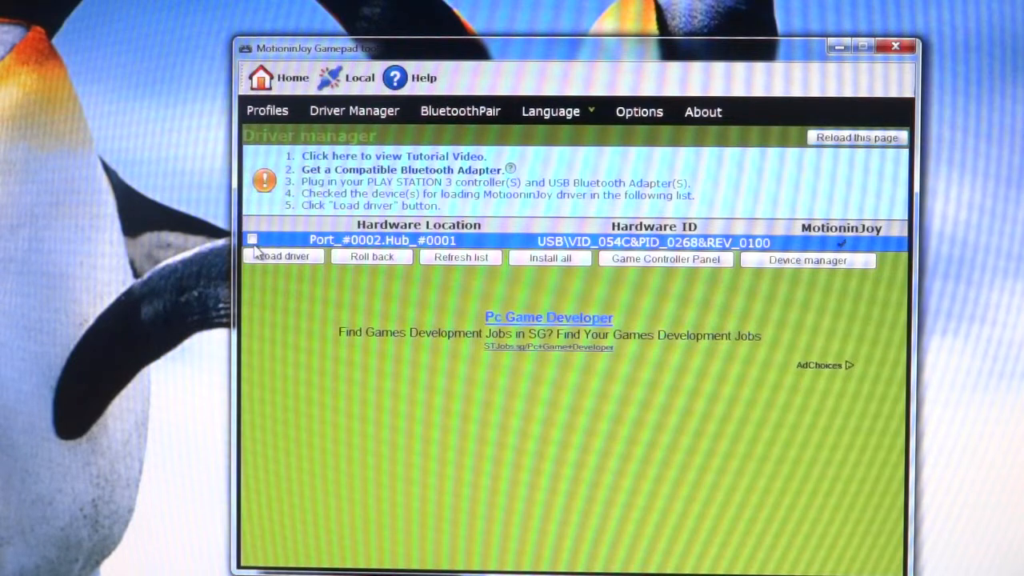
- Load the MotioninJoy driver for the ticked Port_#0002.Hub_#0001 device
click(252, 240)
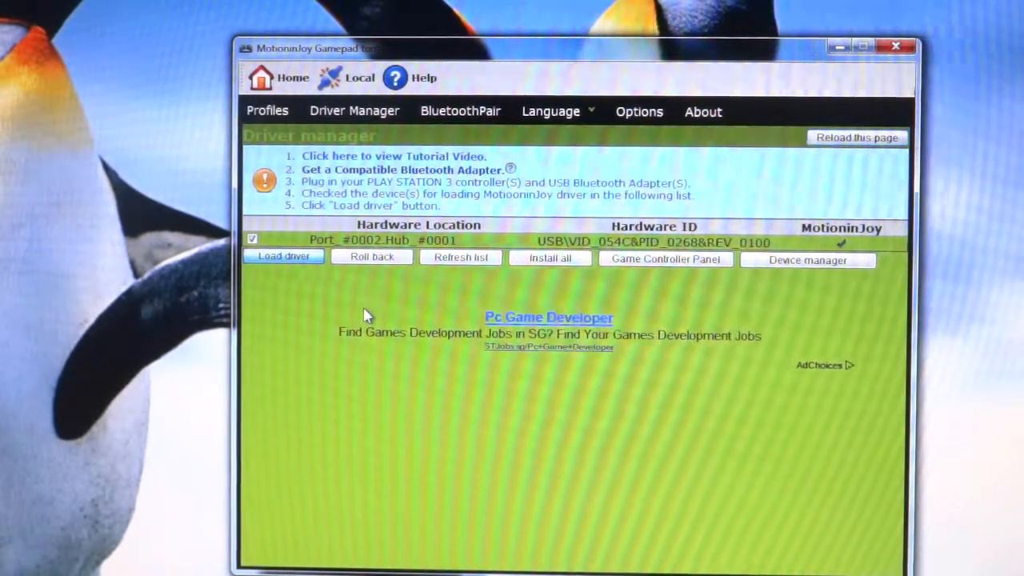
click(283, 256)
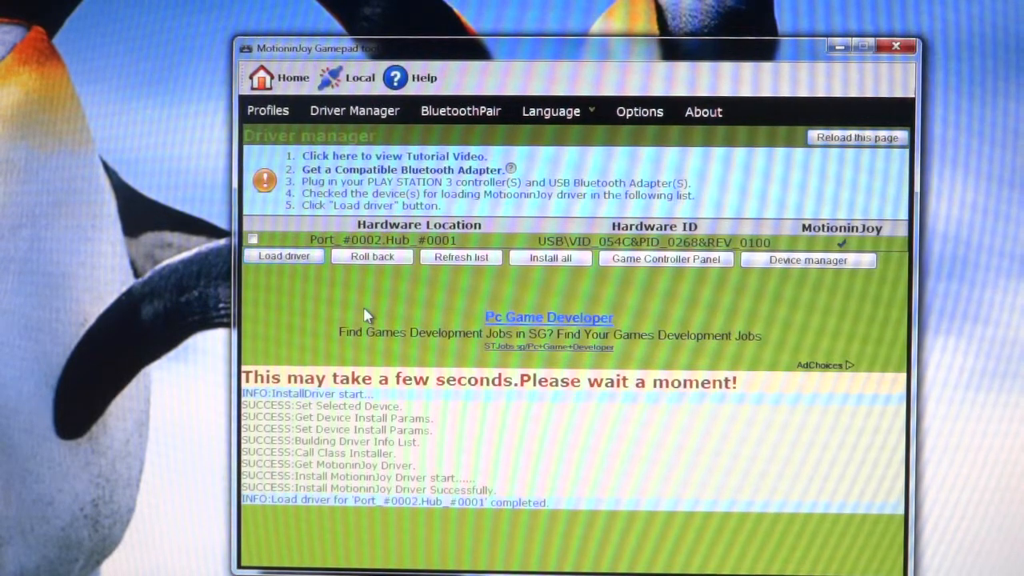
mouse_move(368, 316)
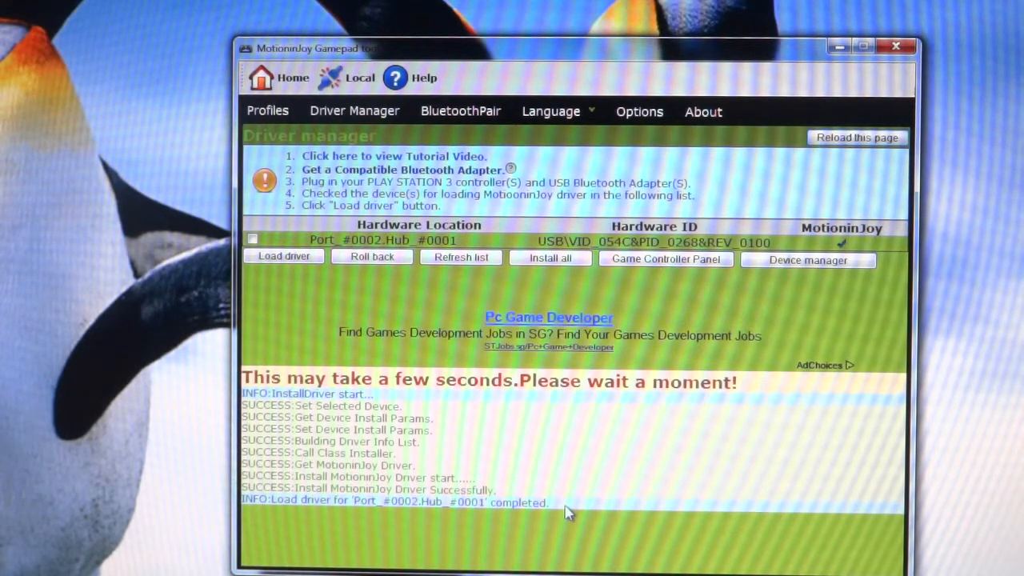
mouse_move(524, 64)
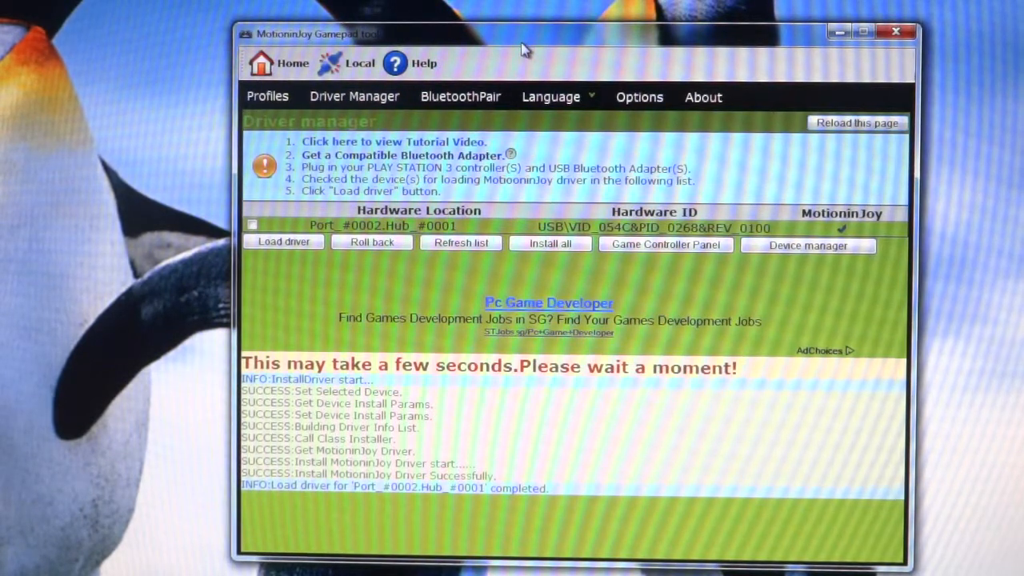
mouse_move(555, 204)
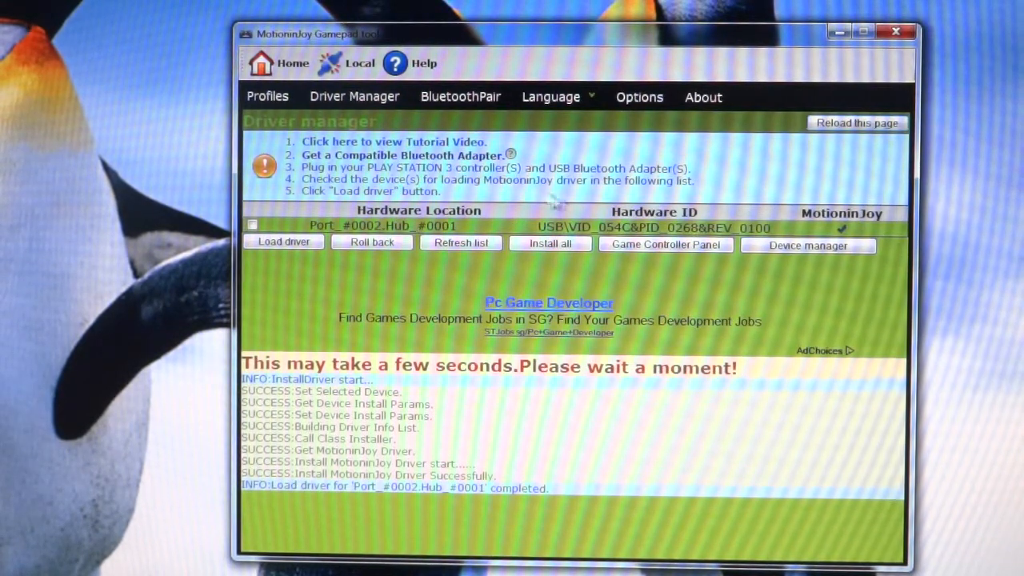
mouse_move(584, 274)
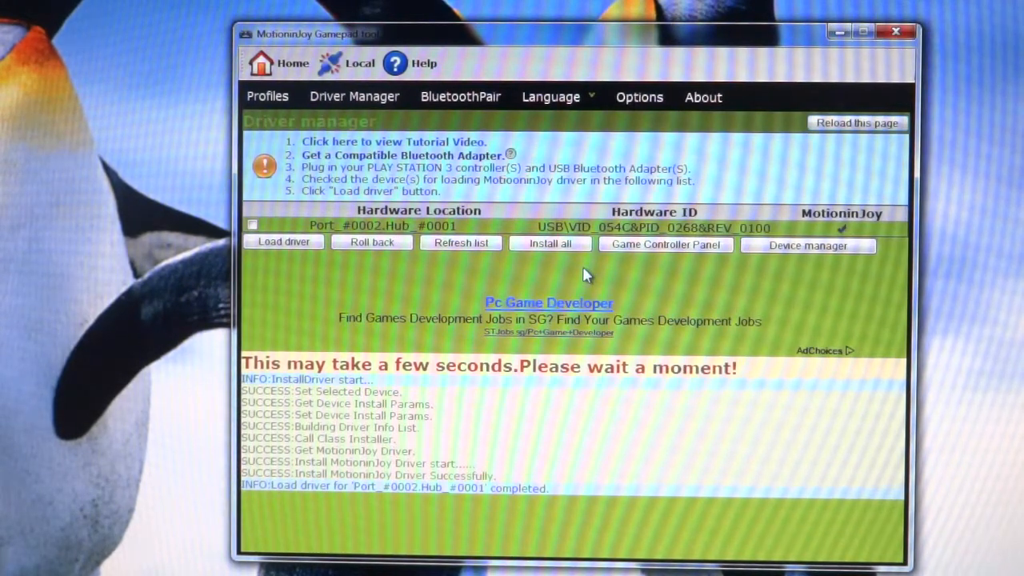
mouse_move(528, 167)
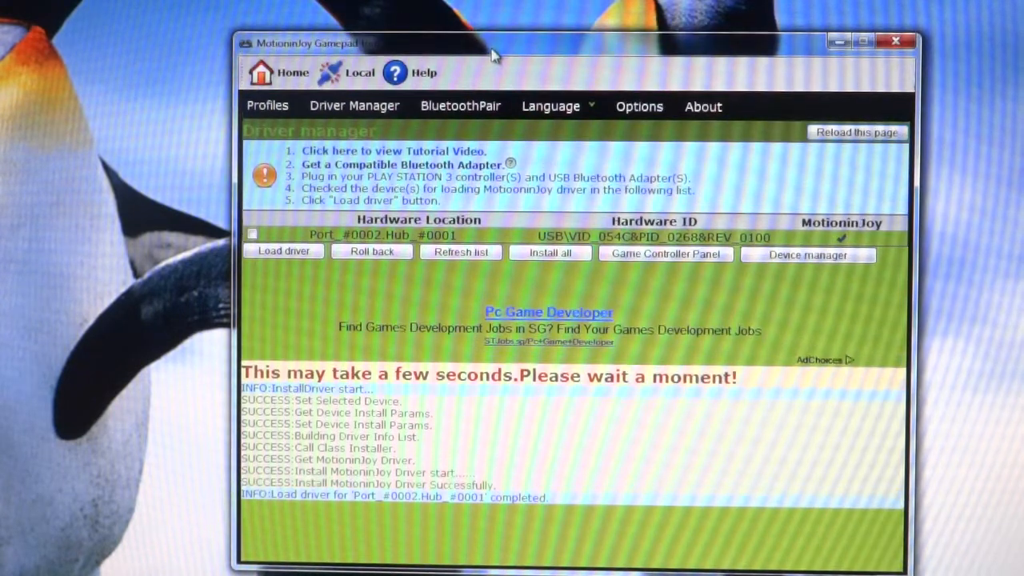
mouse_move(636, 172)
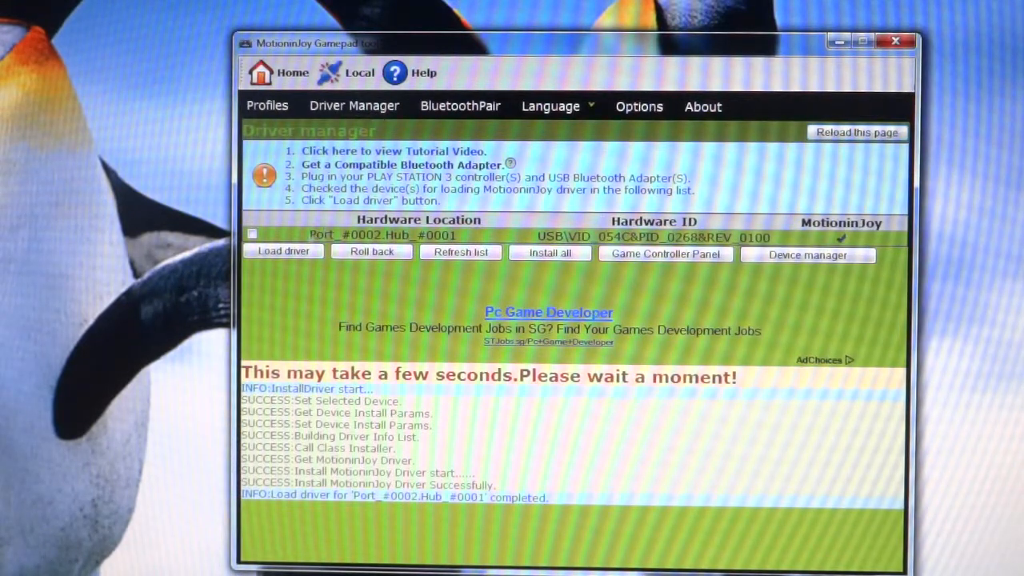
- Tick the device and go to the Profiles quick config showing the Dualshock 3 (USB)
click(252, 234)
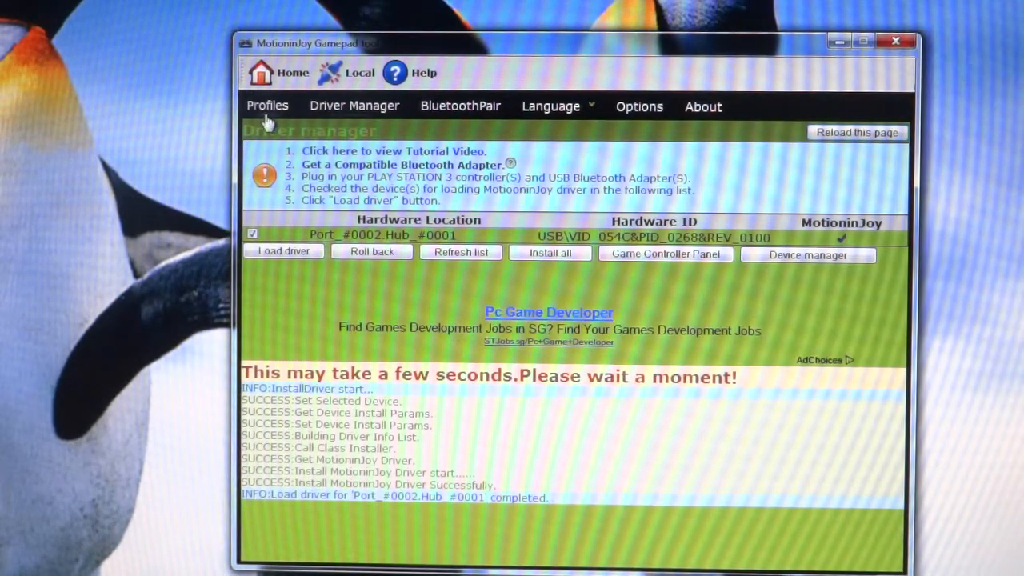
click(267, 105)
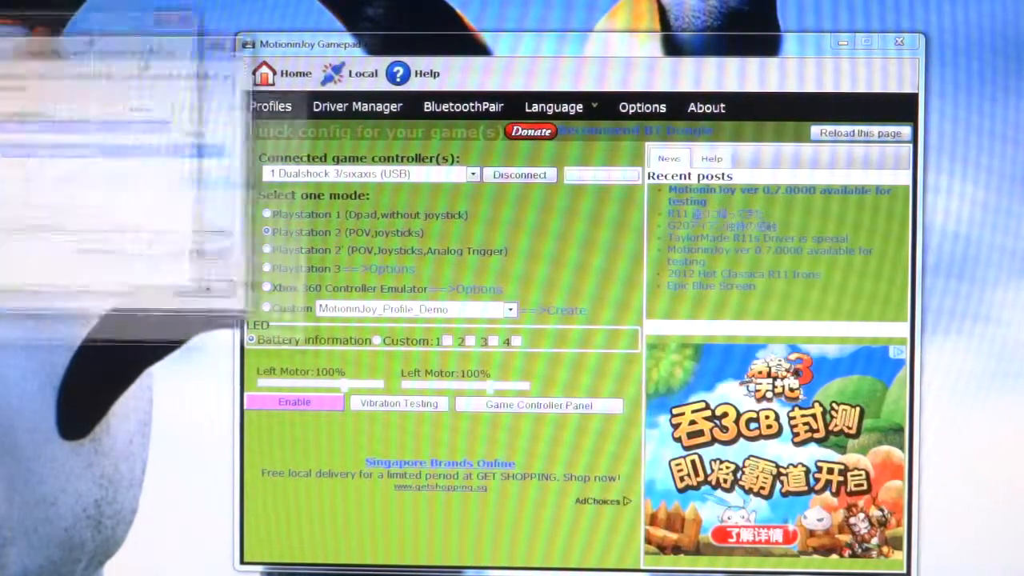
- Check the MotioninJoy Virtual Game Controller's test page in Game Controllers, then cancel
click(537, 404)
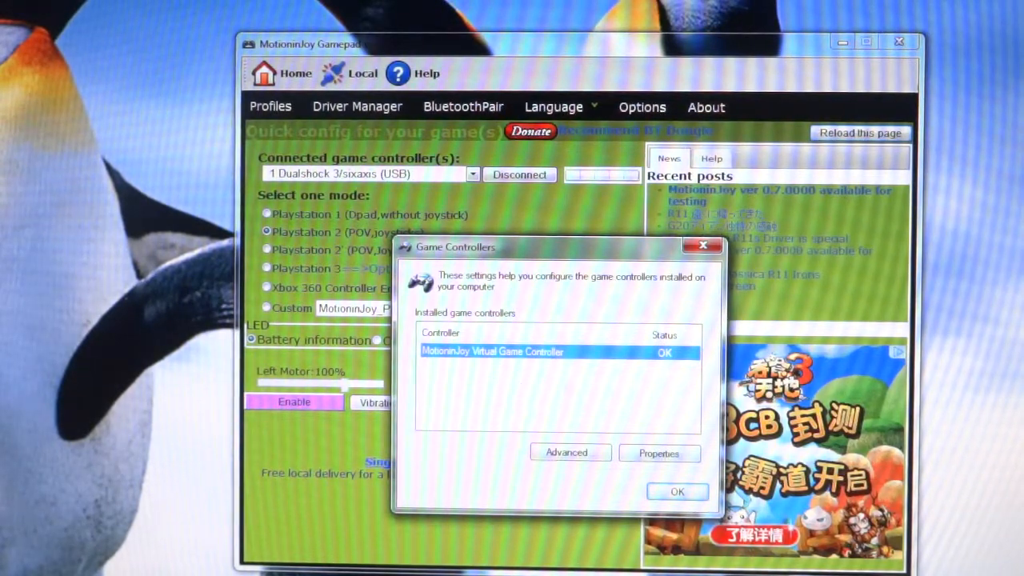
click(659, 453)
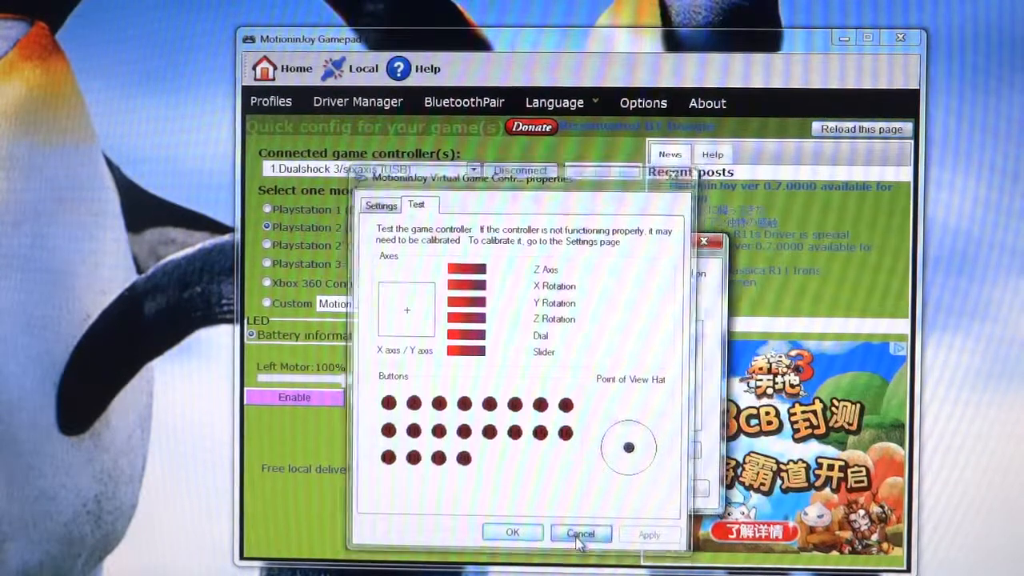
click(580, 533)
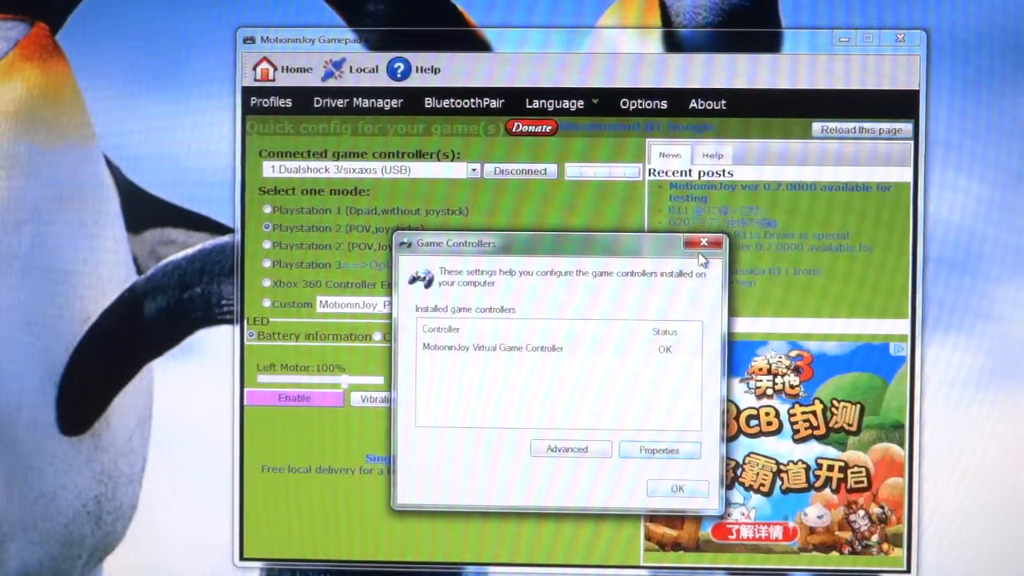
- Select Playstation 3 mode, keeping the Dualshock 3/Sixaxis button layout in its options
click(702, 242)
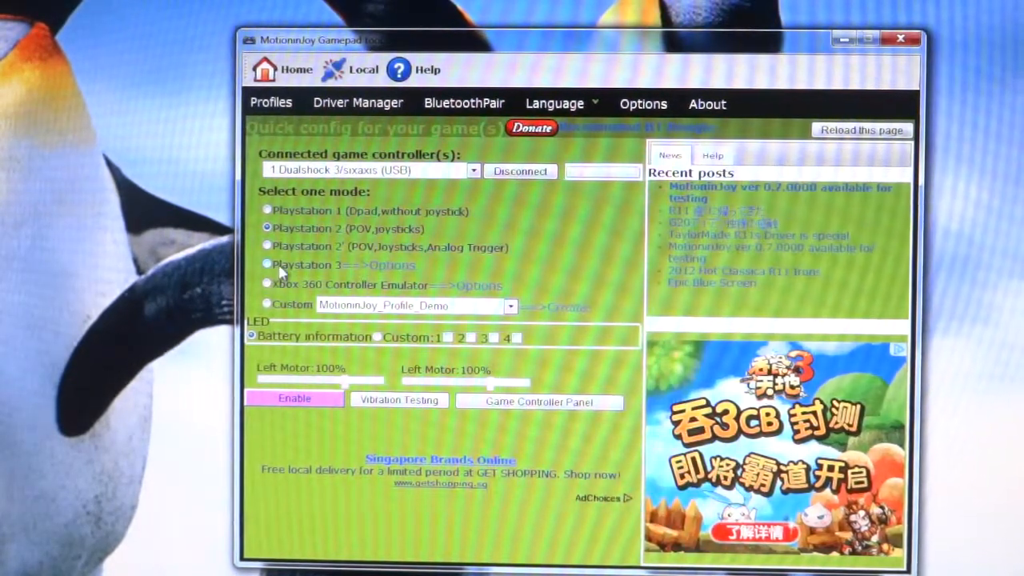
click(267, 264)
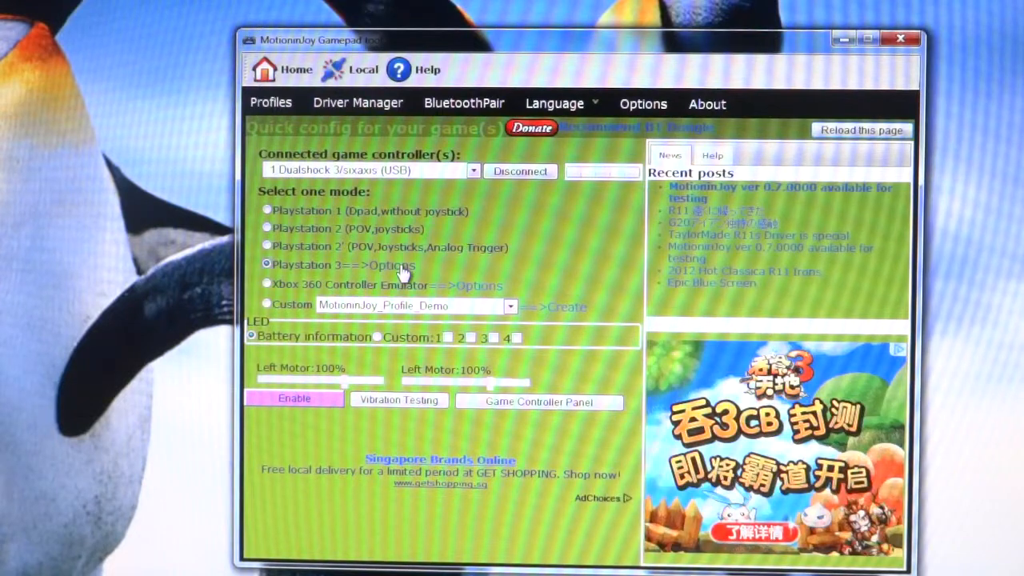
click(392, 265)
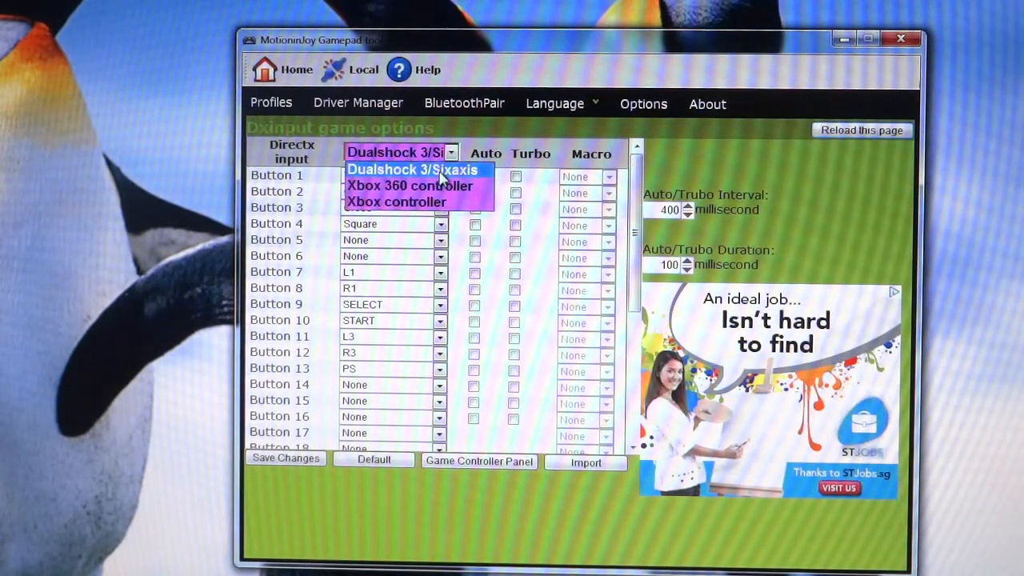
click(412, 169)
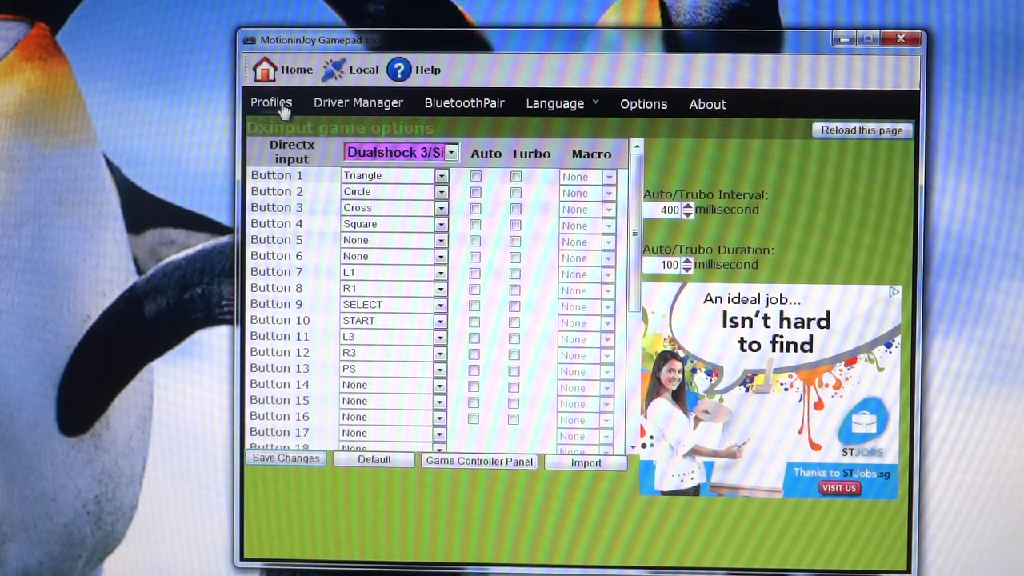
click(271, 102)
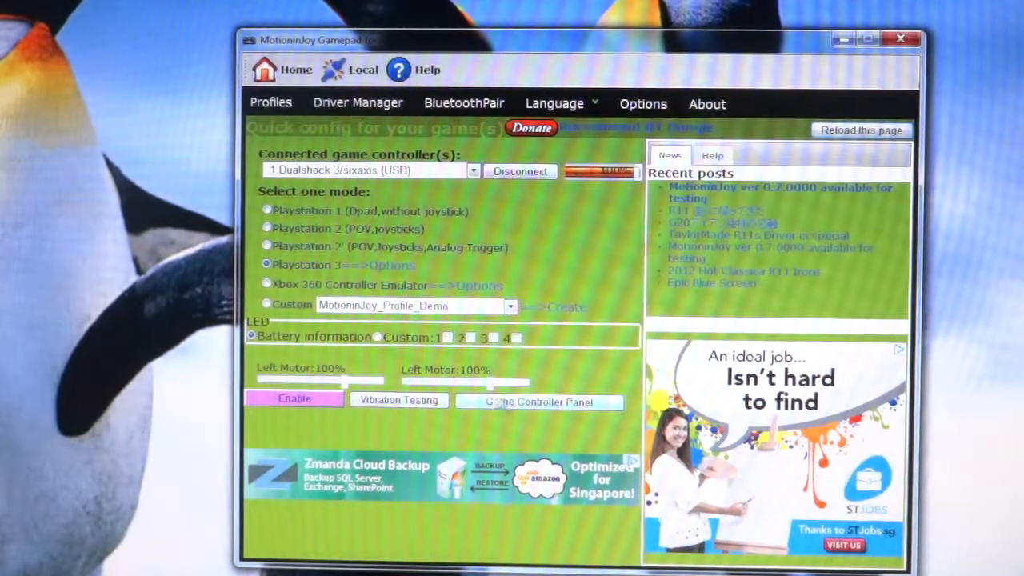
click(538, 402)
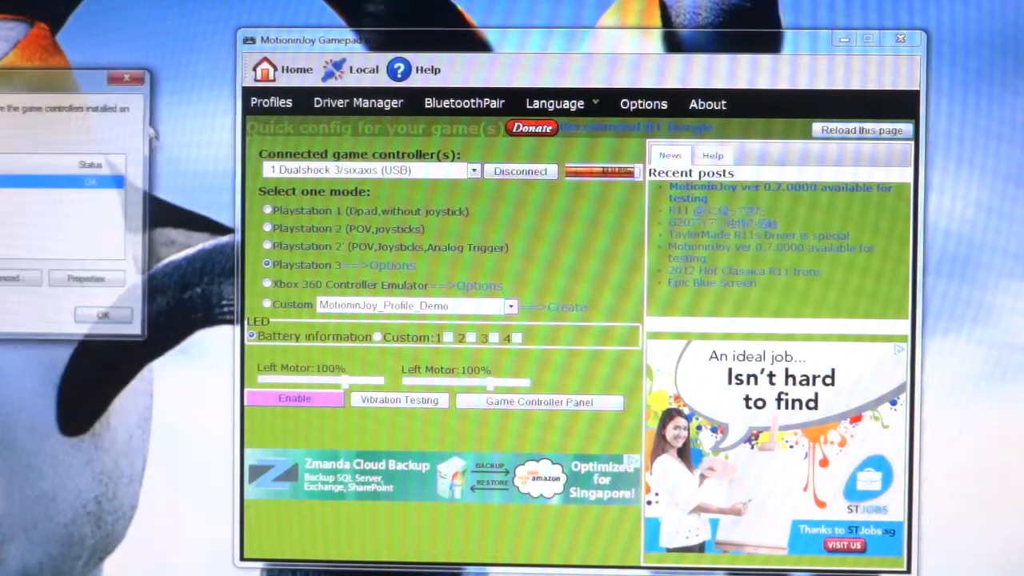
click(538, 401)
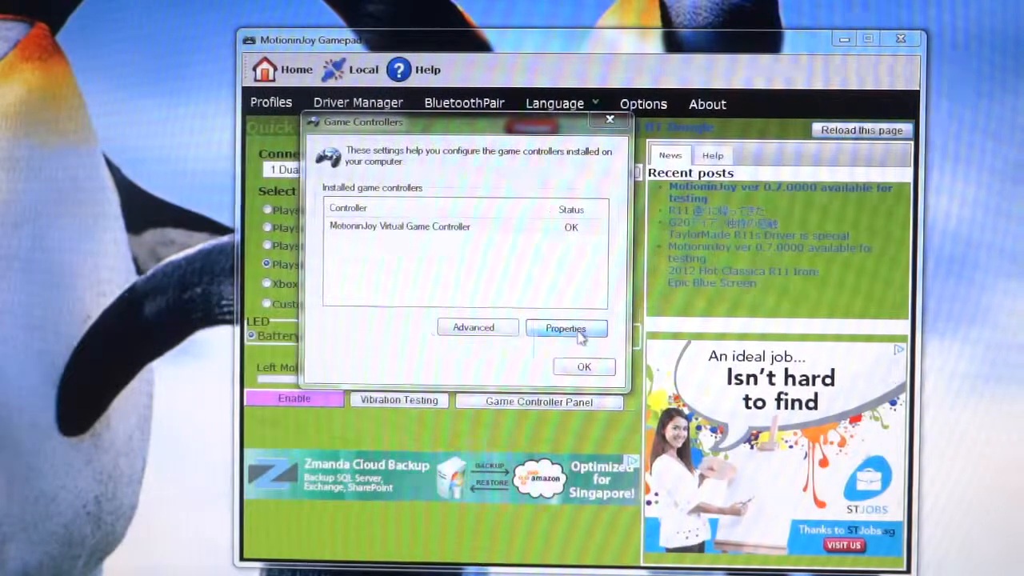
click(565, 328)
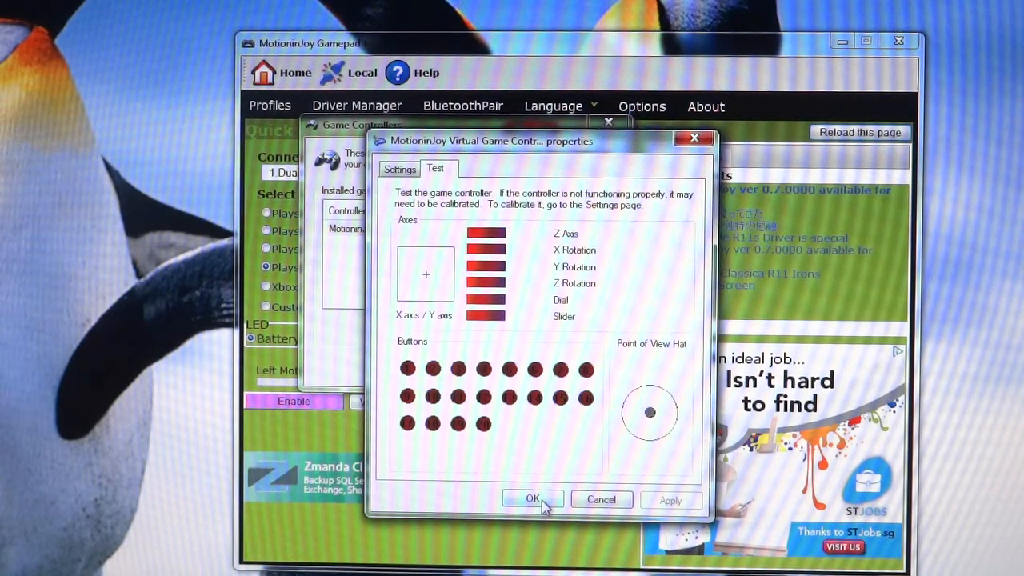
click(532, 498)
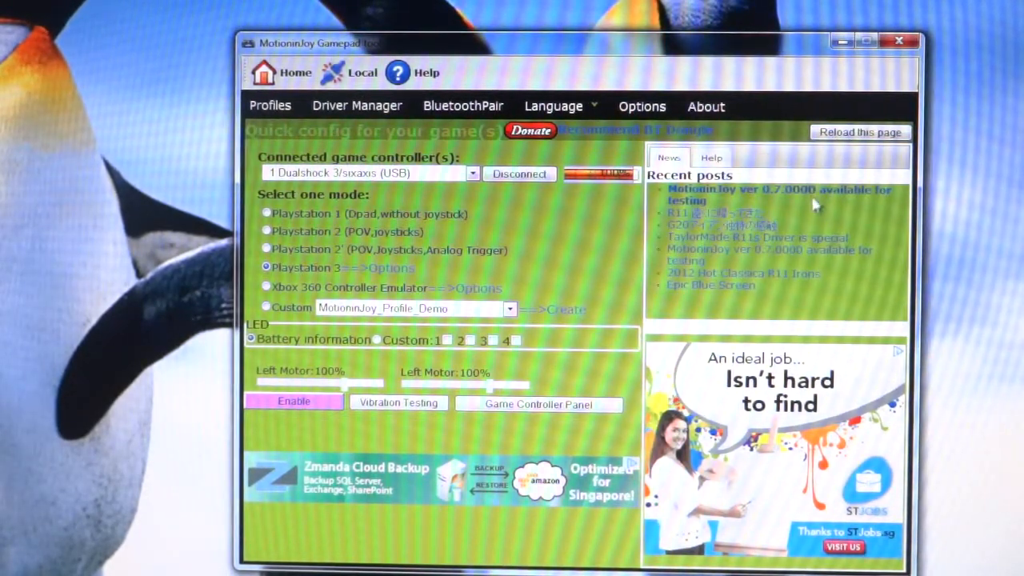
mouse_move(812, 216)
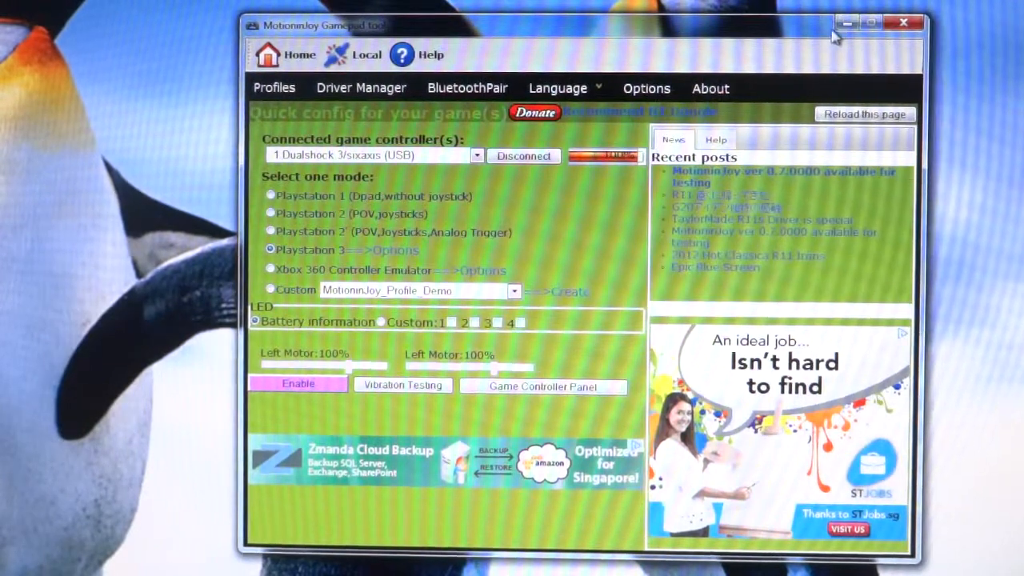
mouse_move(847, 22)
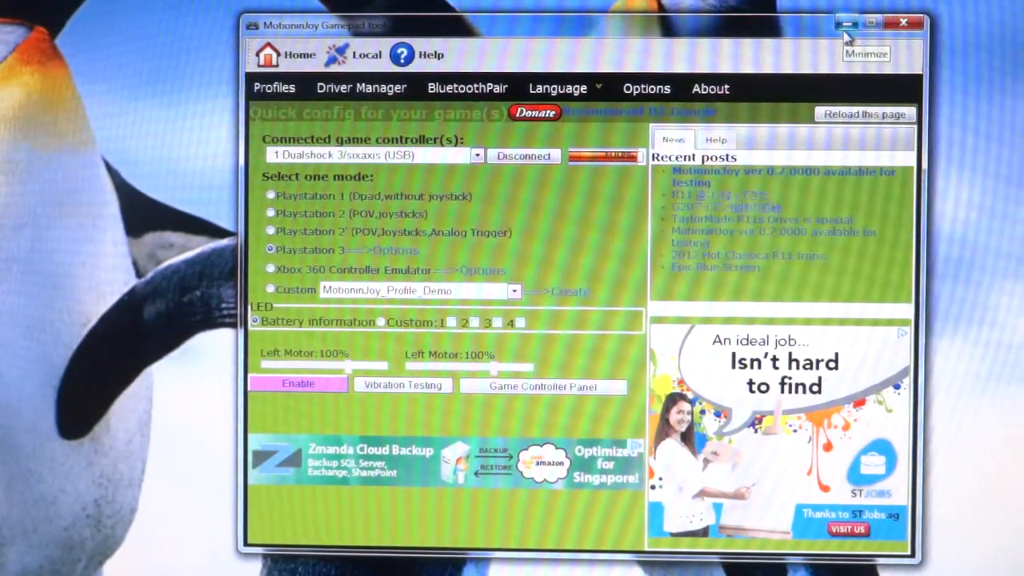
- Minimize the MotioninJoy Gamepad tool window to reveal Crysis 2
click(844, 22)
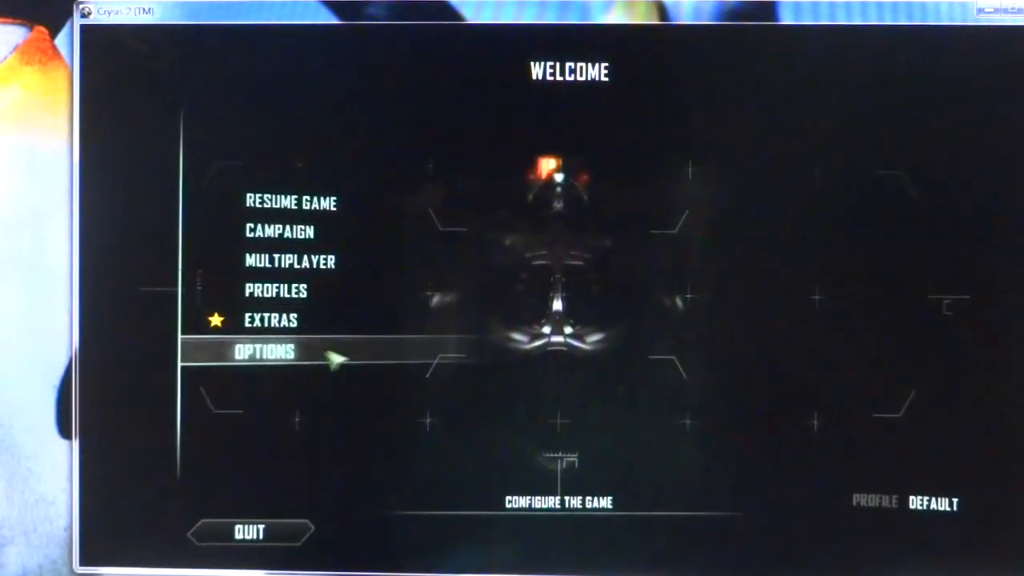
- Reach Crysis 2's Gamepad Player Controls via Options > Controls > Gamepad
click(264, 351)
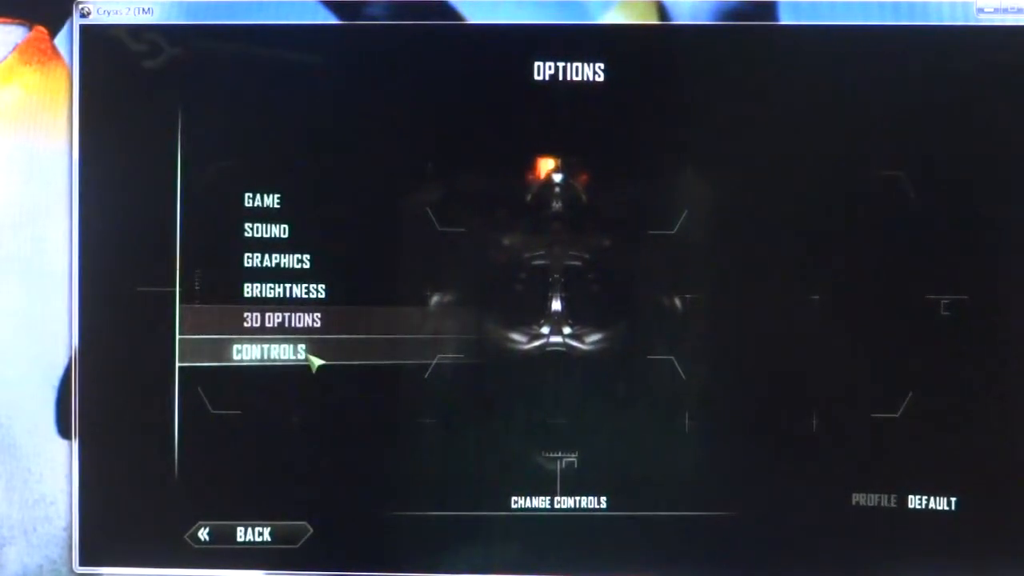
click(269, 352)
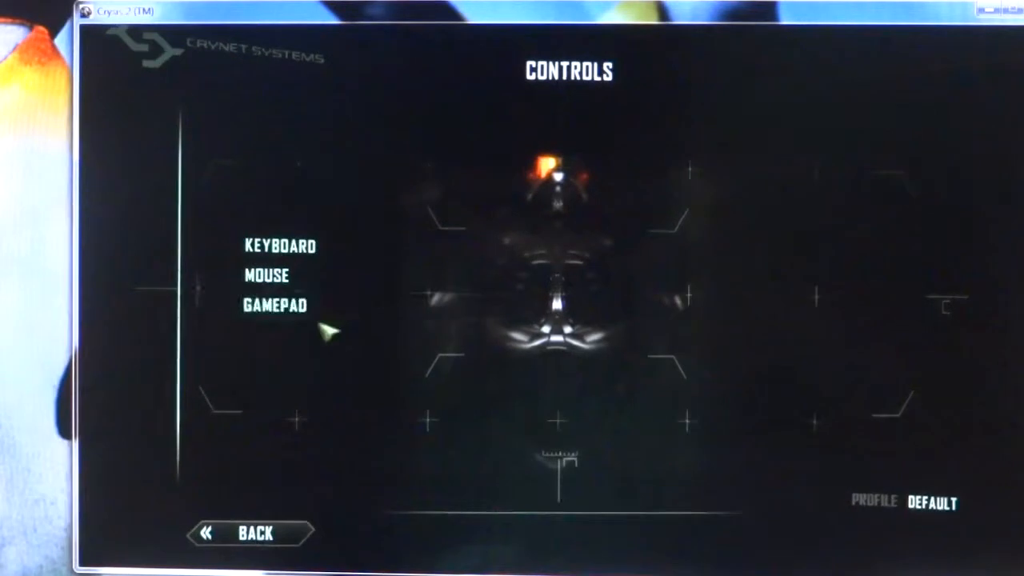
click(274, 305)
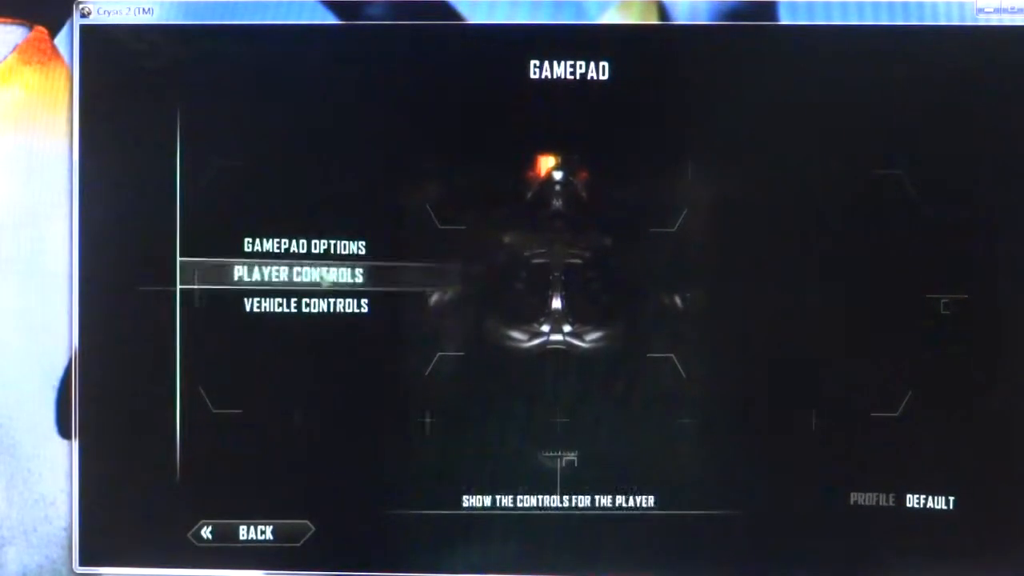
click(295, 274)
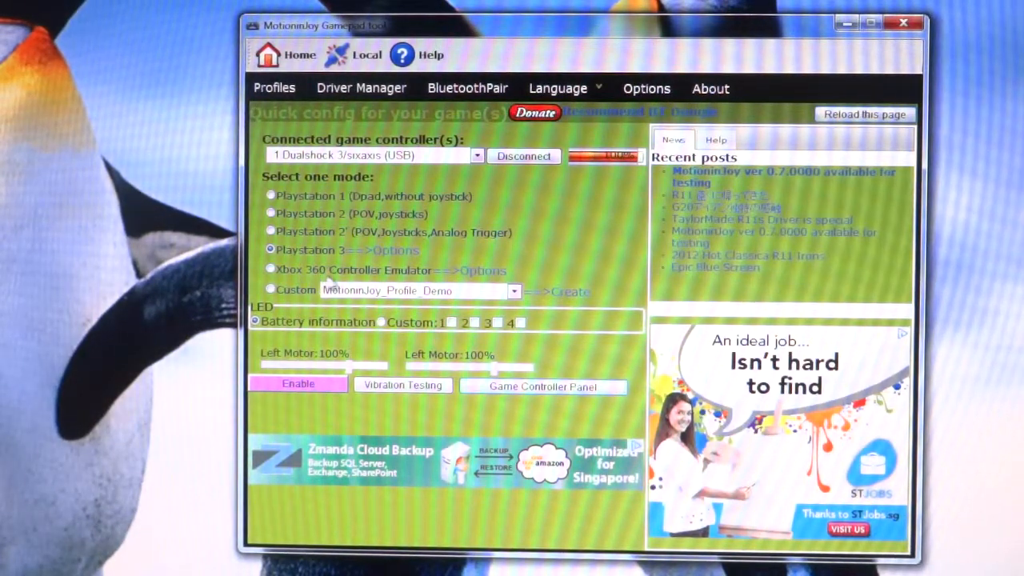
- Select Xbox 360 Controller Emulator mode with Dualshock 3/Sixaxis as the Xinput source layout
click(270, 270)
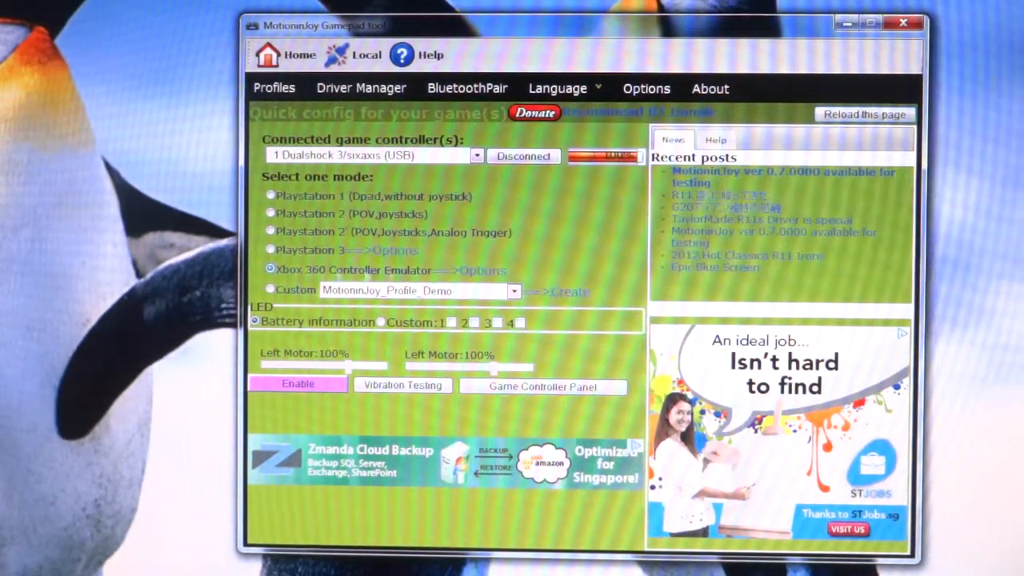
click(631, 88)
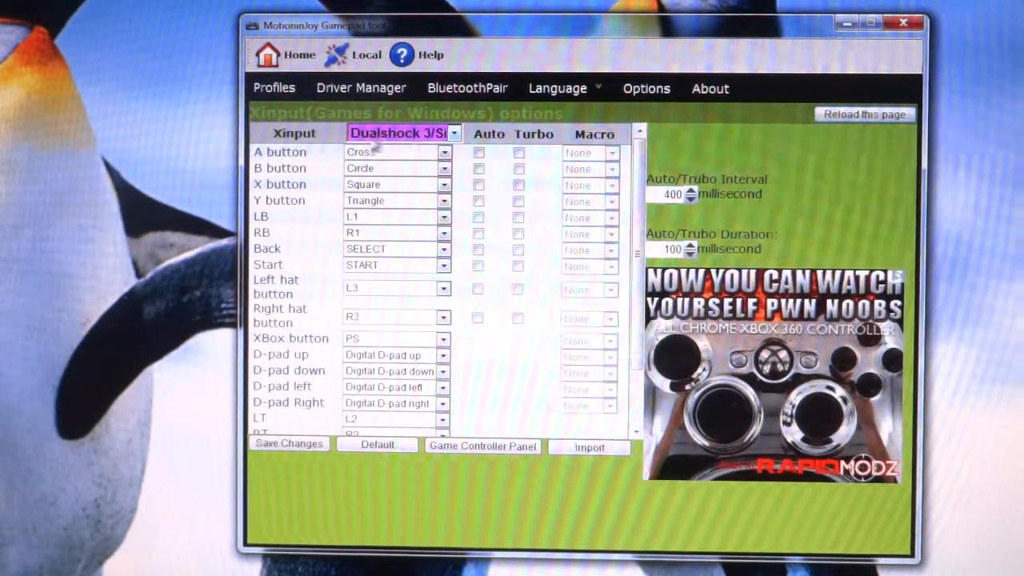
click(454, 133)
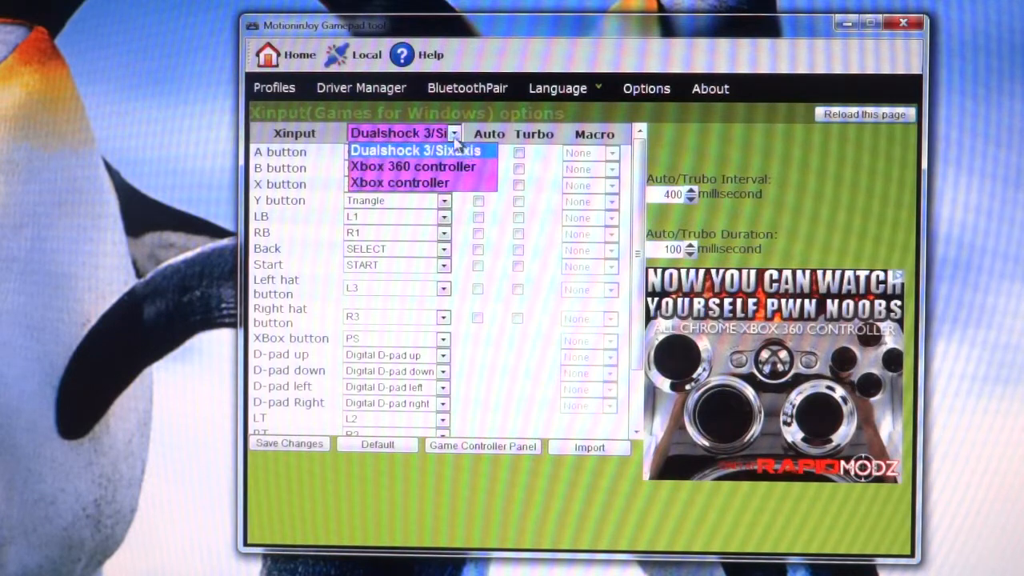
click(416, 151)
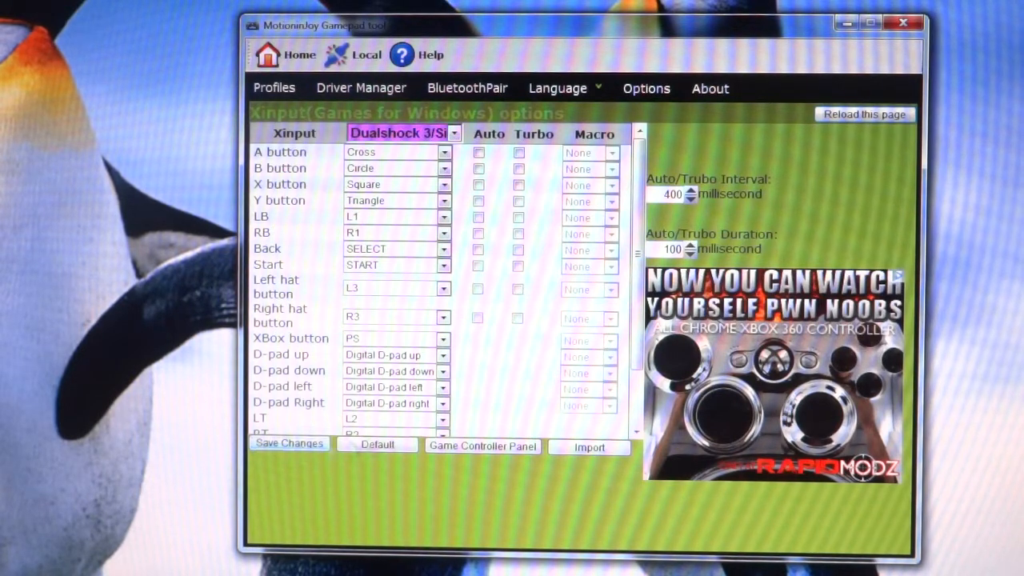